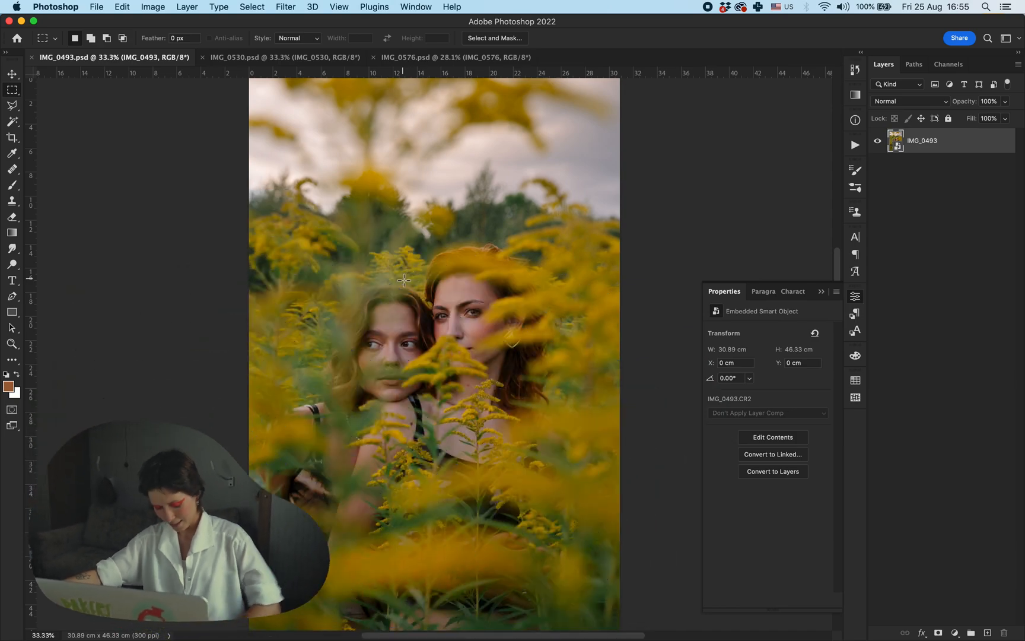
Look through the IMG_0530 and IMG_0576 portraits, then return to IMG_0493.
{"action": "left_click", "coordinate": [255, 57]}
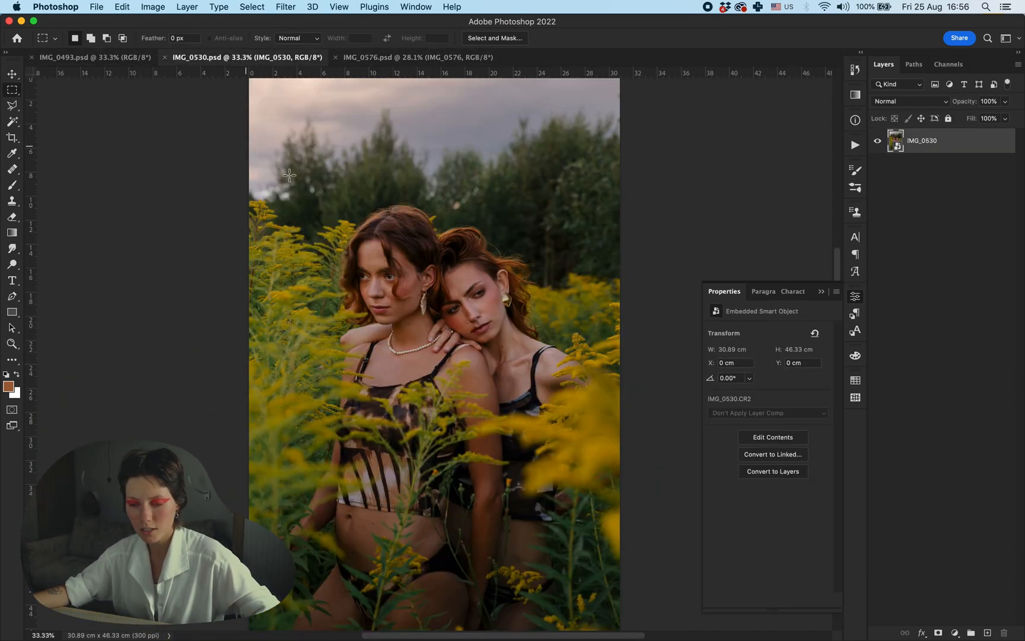
{"action": "left_click", "coordinate": [409, 57]}
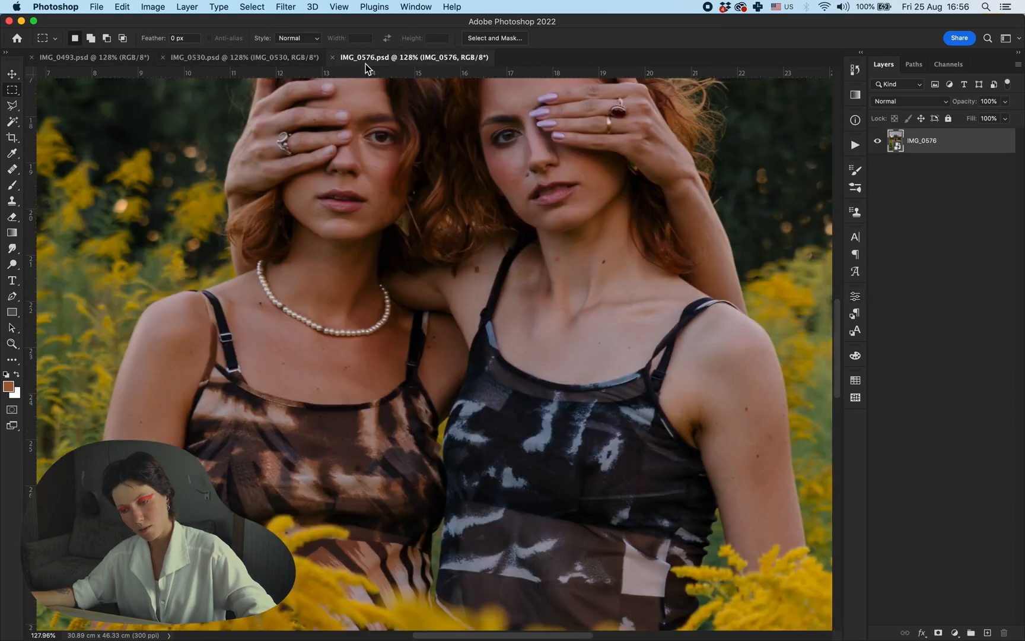
{"action": "left_click", "coordinate": [91, 58]}
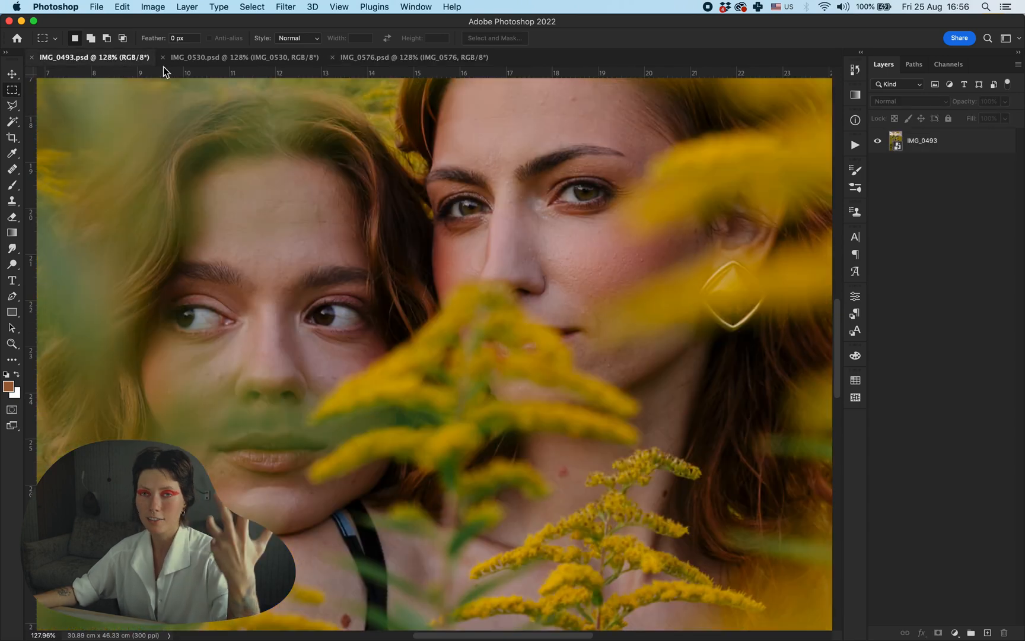
{"action": "mouse_move", "coordinate": [199, 69]}
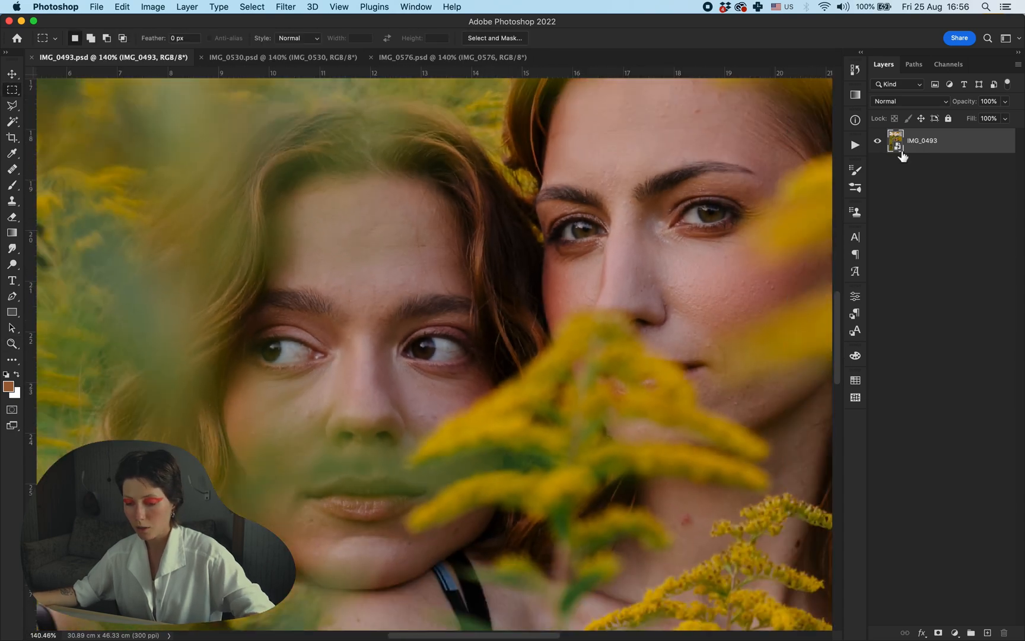
{"action": "mouse_move", "coordinate": [758, 244]}
{"action": "type", "text": "2"}
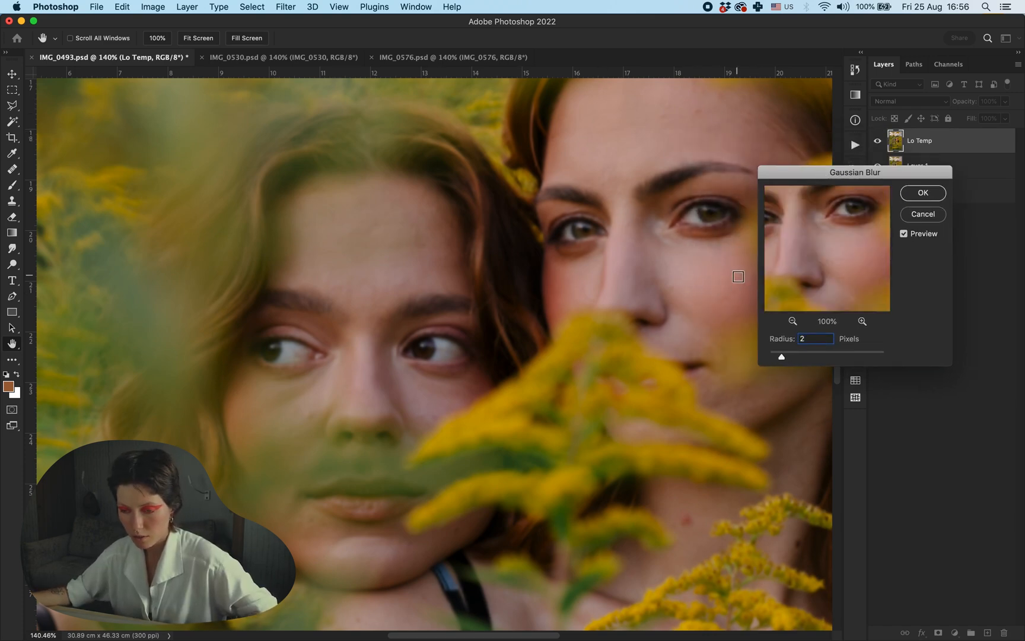
Blur the low-frequency copy at radius 2 and blend skin tones with the Mixer Brush.
{"action": "left_click", "coordinate": [922, 193]}
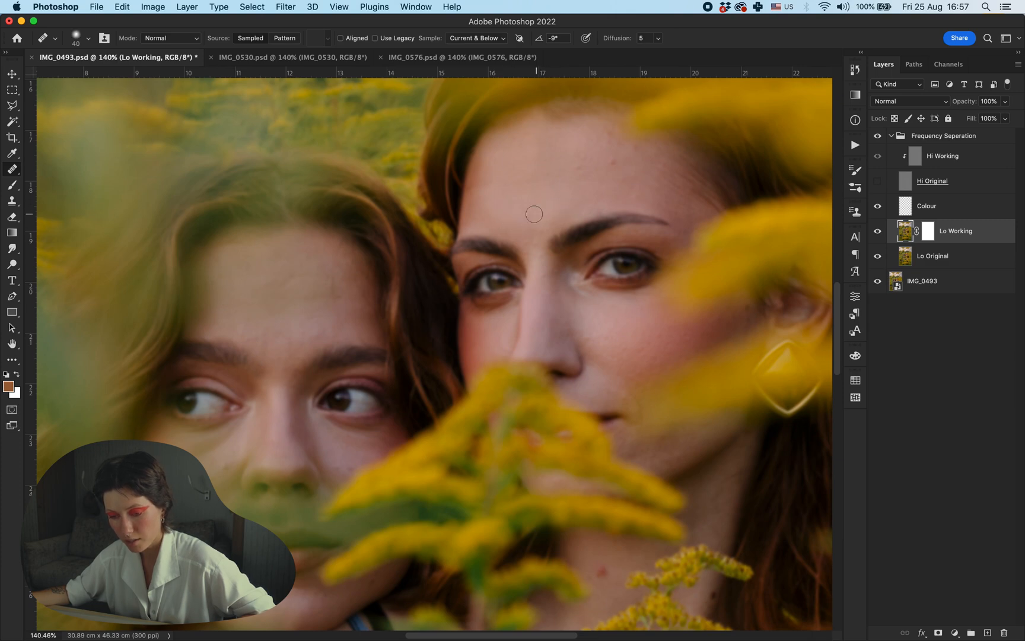
{"action": "mouse_move", "coordinate": [543, 254]}
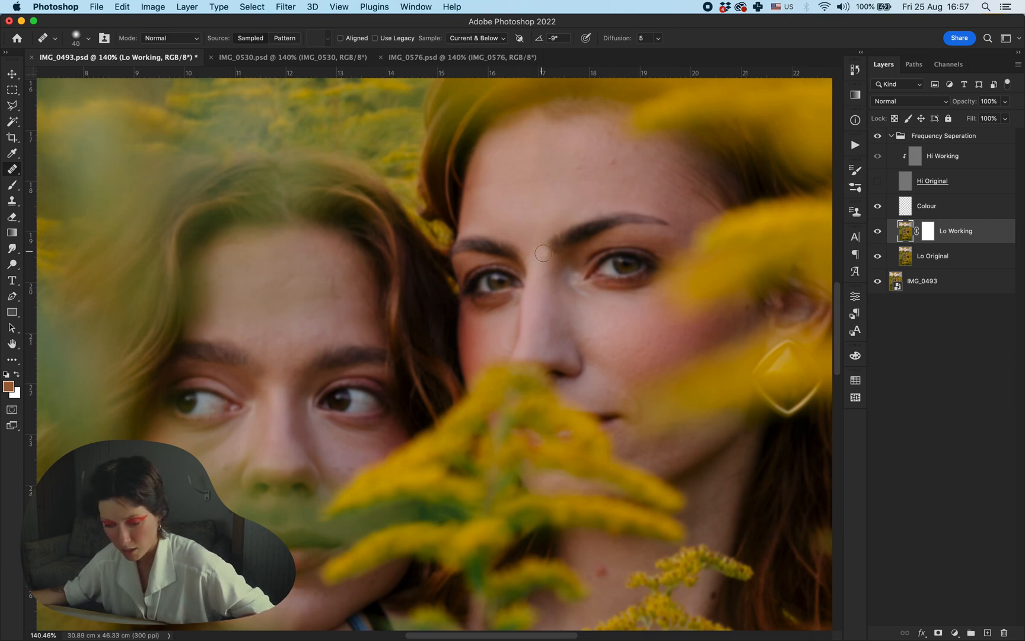
{"action": "mouse_move", "coordinate": [527, 199]}
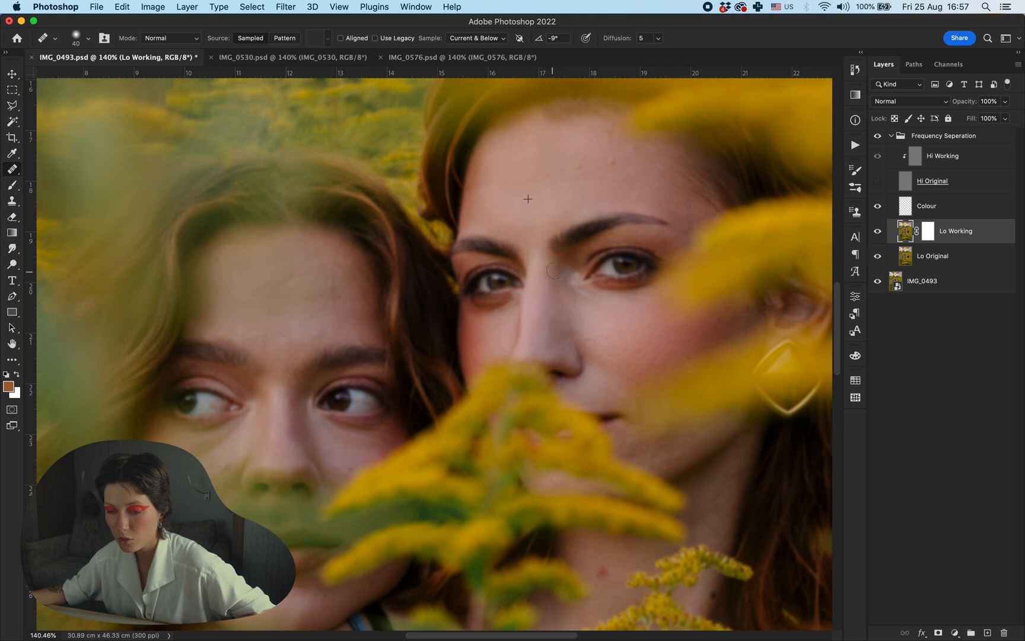
{"action": "mouse_move", "coordinate": [606, 142]}
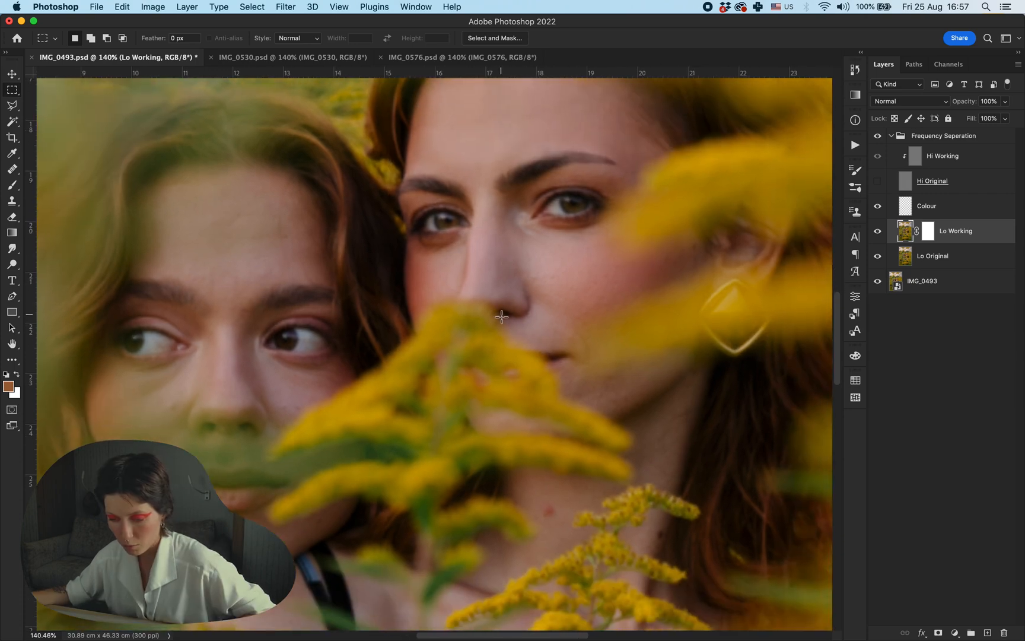
{"action": "left_click", "coordinate": [12, 184]}
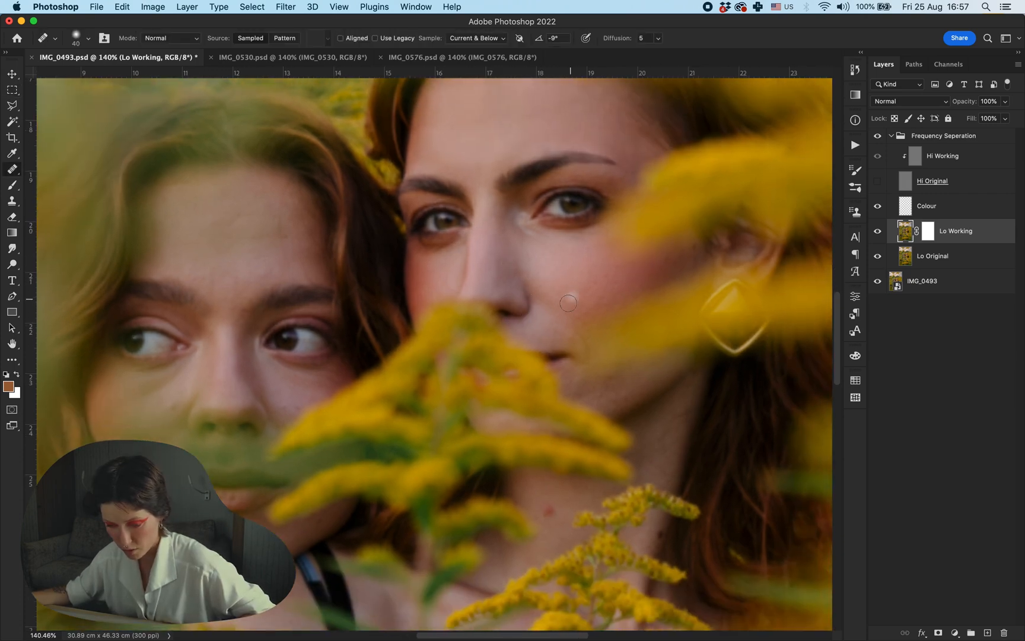
{"action": "mouse_move", "coordinate": [609, 295]}
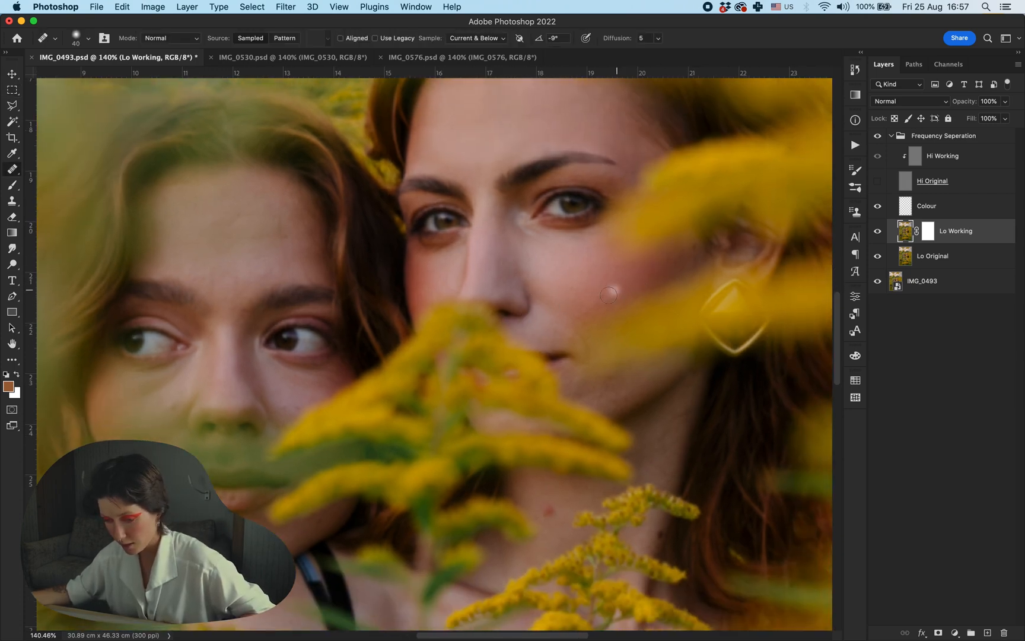
{"action": "mouse_move", "coordinate": [502, 277]}
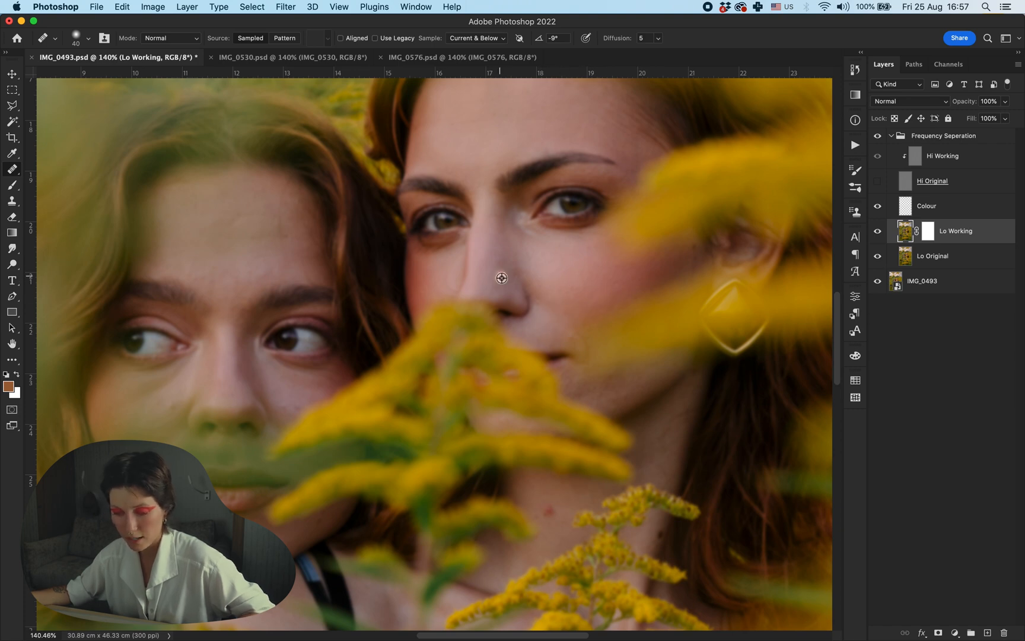
{"action": "mouse_move", "coordinate": [583, 392]}
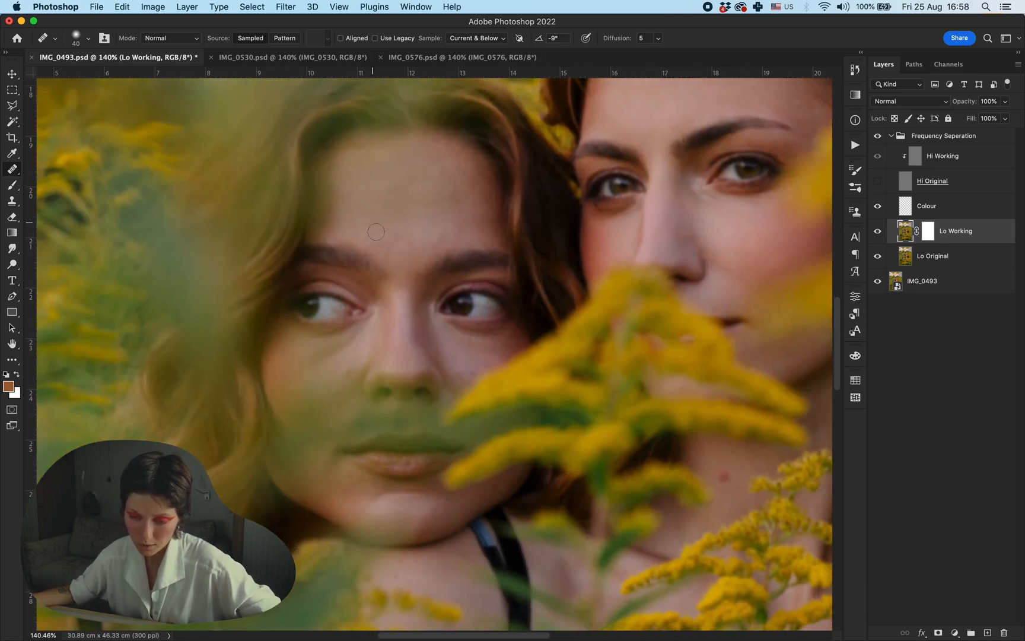
{"action": "mouse_move", "coordinate": [411, 220]}
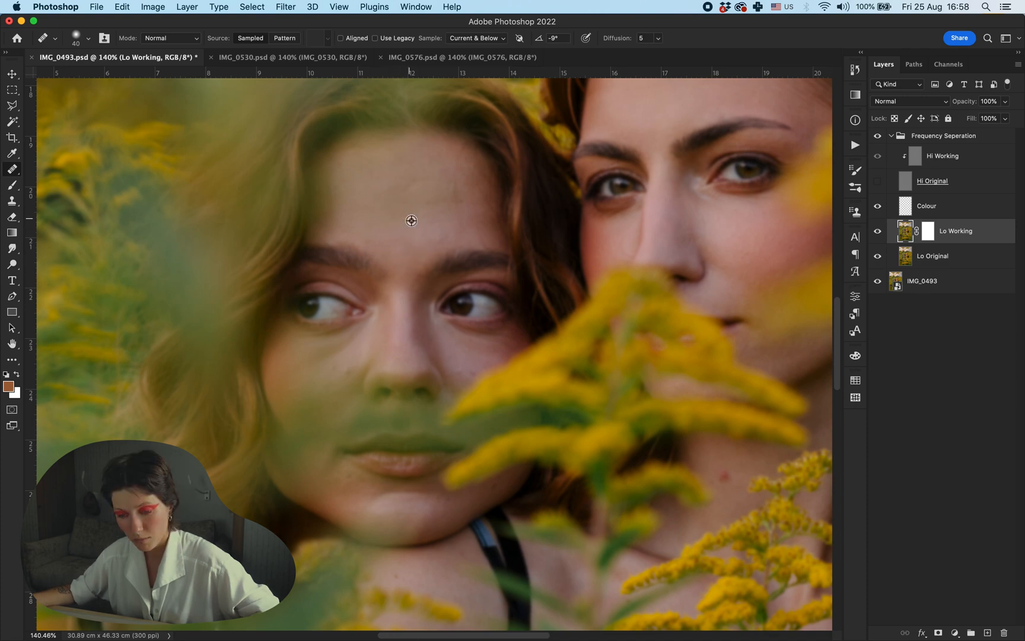
{"action": "mouse_move", "coordinate": [402, 231]}
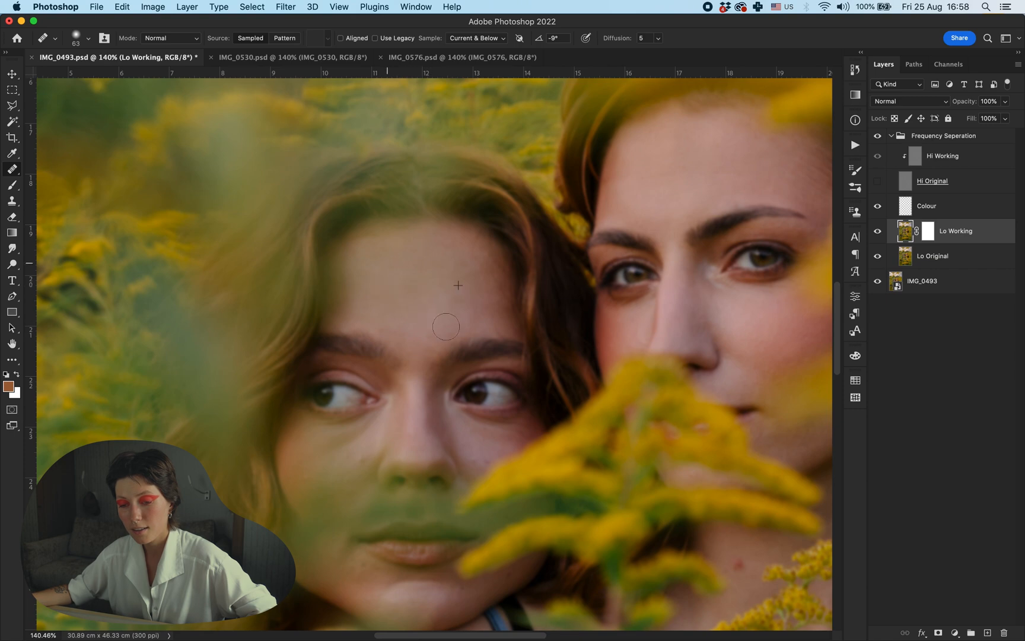
{"action": "scroll", "scroll_direction": "down", "scroll_amount": 3}
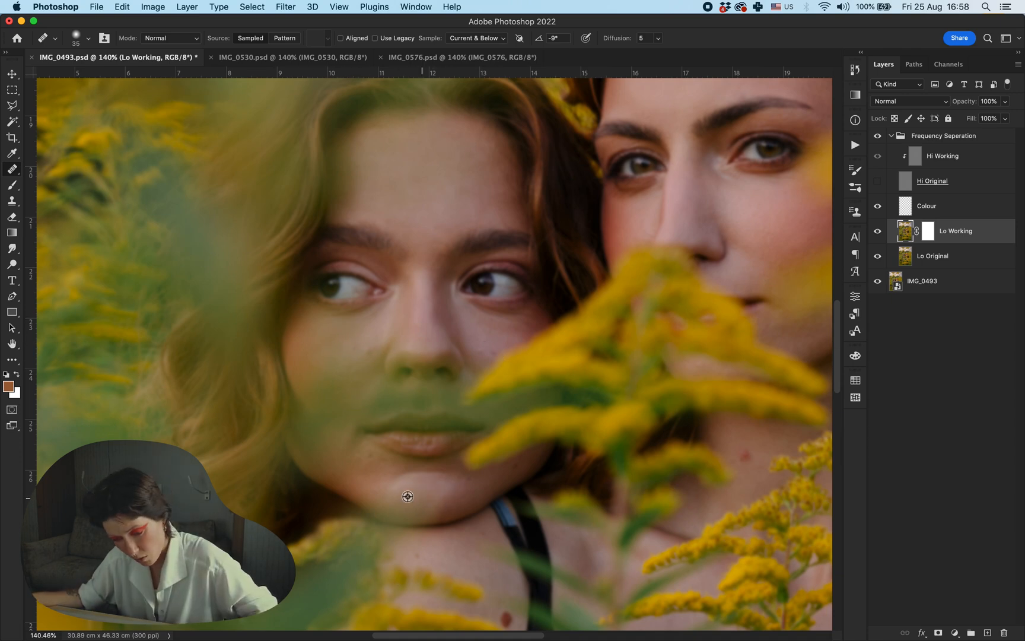
{"action": "mouse_move", "coordinate": [425, 499]}
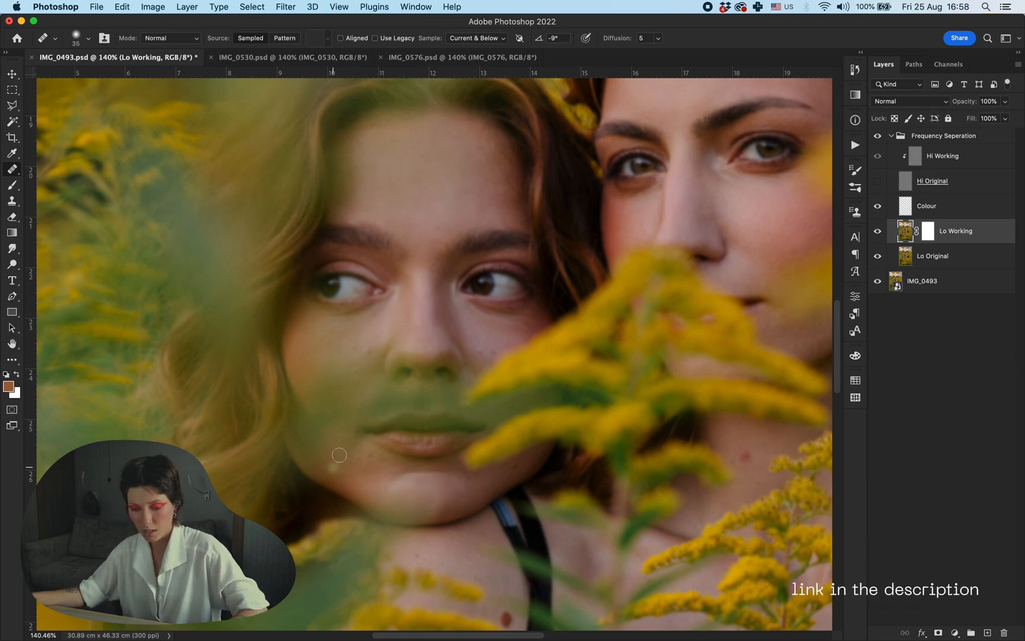
{"action": "mouse_move", "coordinate": [360, 455]}
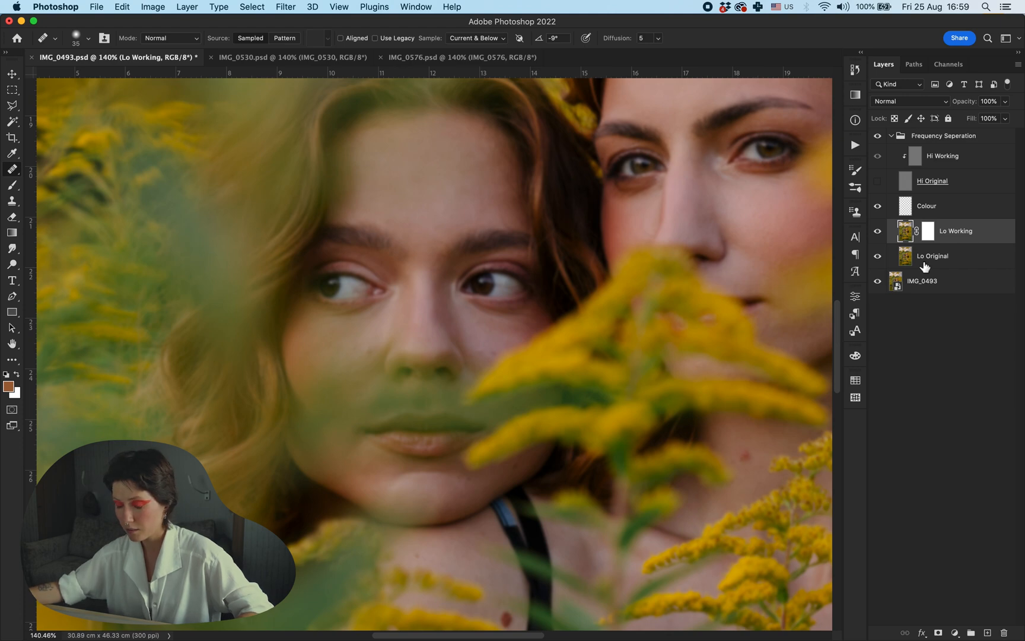
{"action": "mouse_move", "coordinate": [581, 214]}
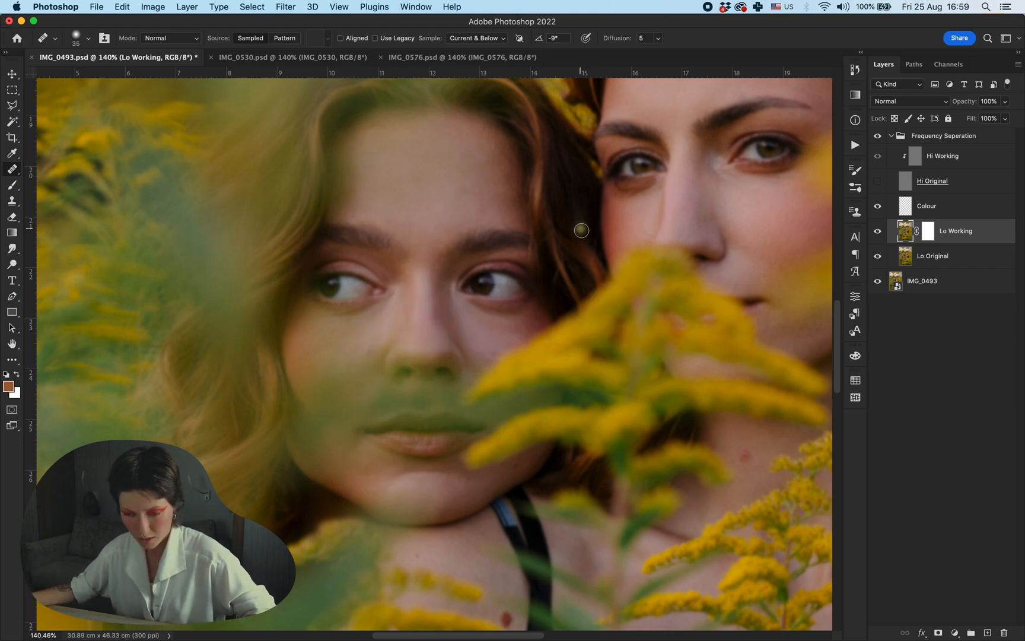
{"action": "mouse_move", "coordinate": [528, 391]}
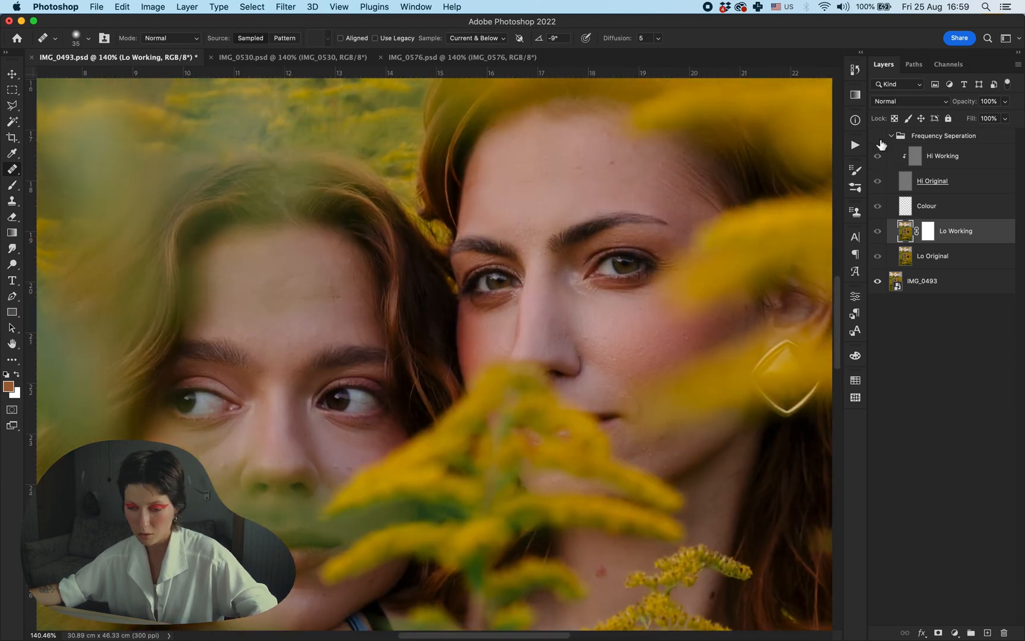
Retouch texture on Hi Working, collapse the Frequency Seperation group, and convert to a Smart Object.
{"action": "left_click", "coordinate": [943, 155]}
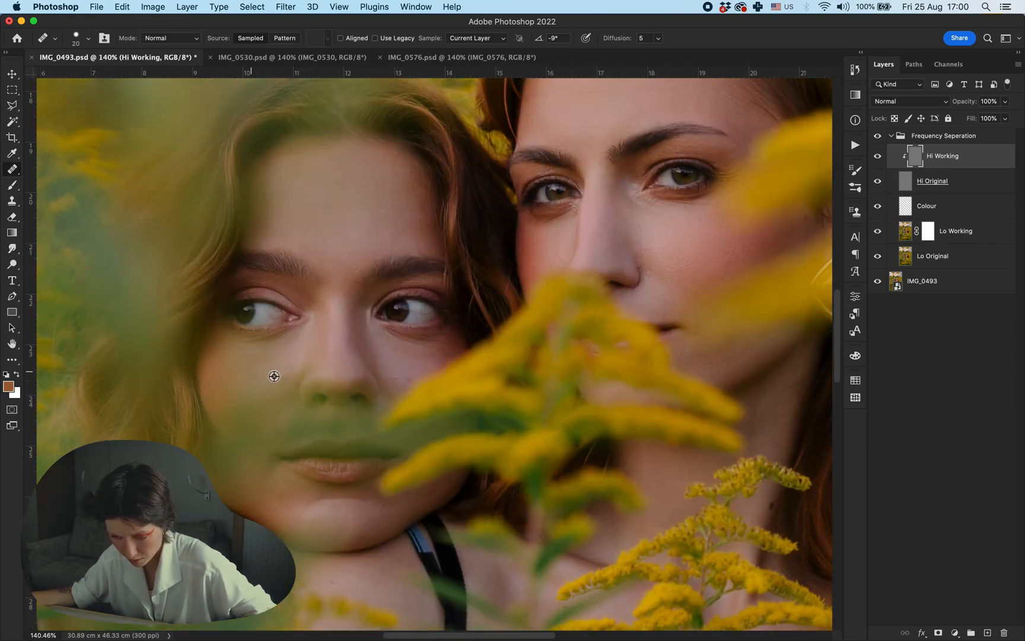
{"action": "mouse_move", "coordinate": [389, 364]}
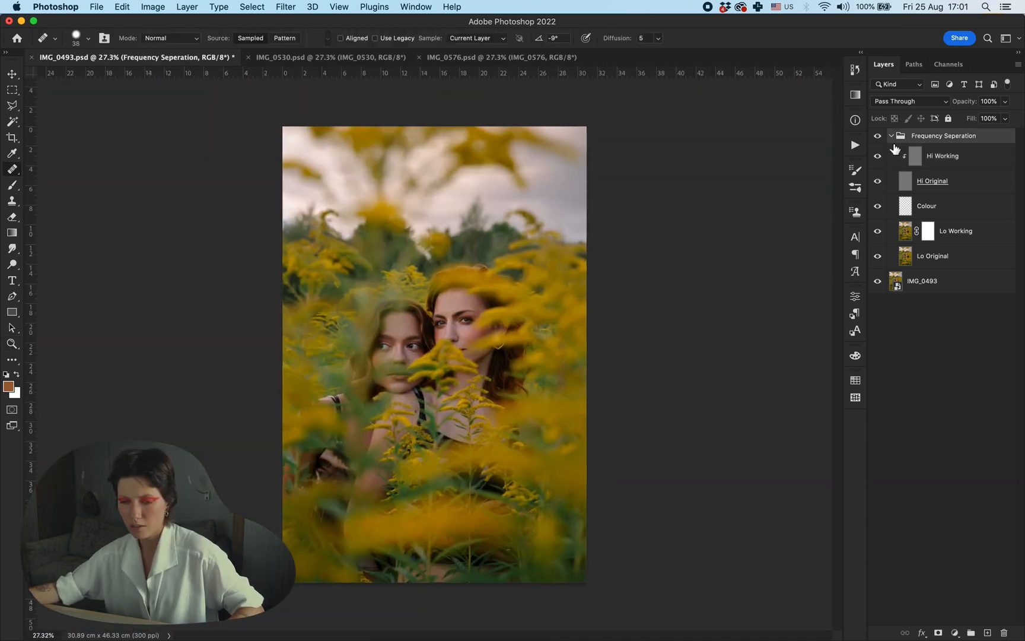
{"action": "left_click", "coordinate": [891, 135]}
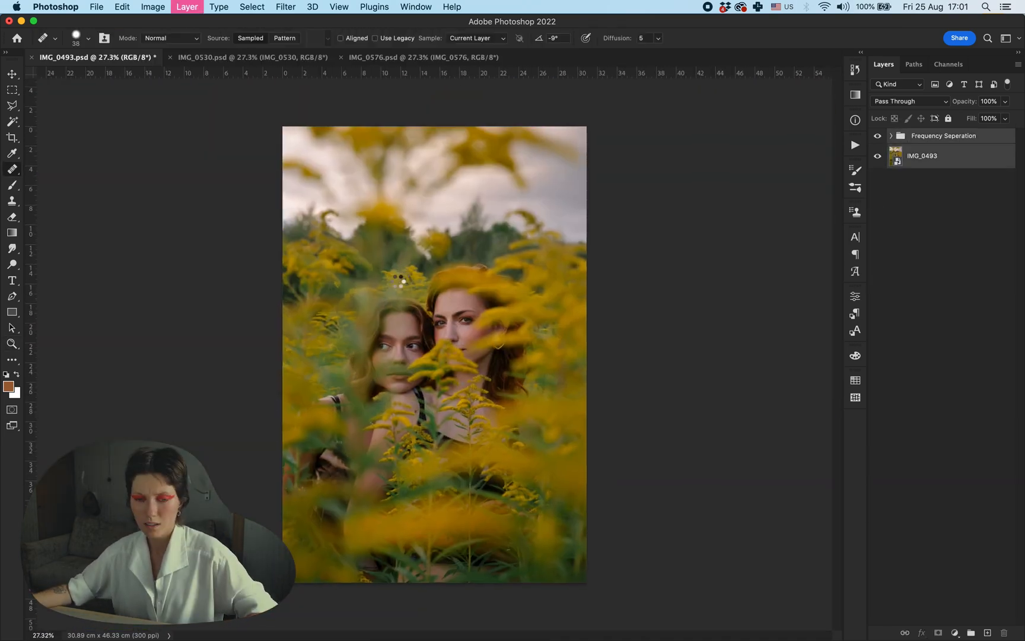
{"action": "left_click", "coordinate": [12, 137]}
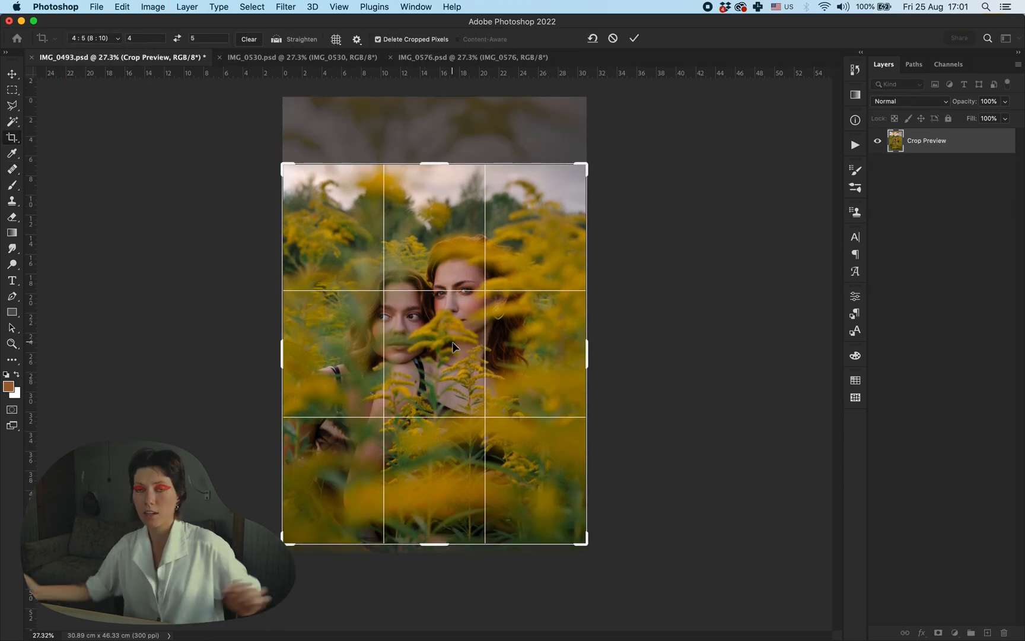
Commit the 4:5 crop on the IMG_0493 portrait.
{"action": "left_click", "coordinate": [632, 38]}
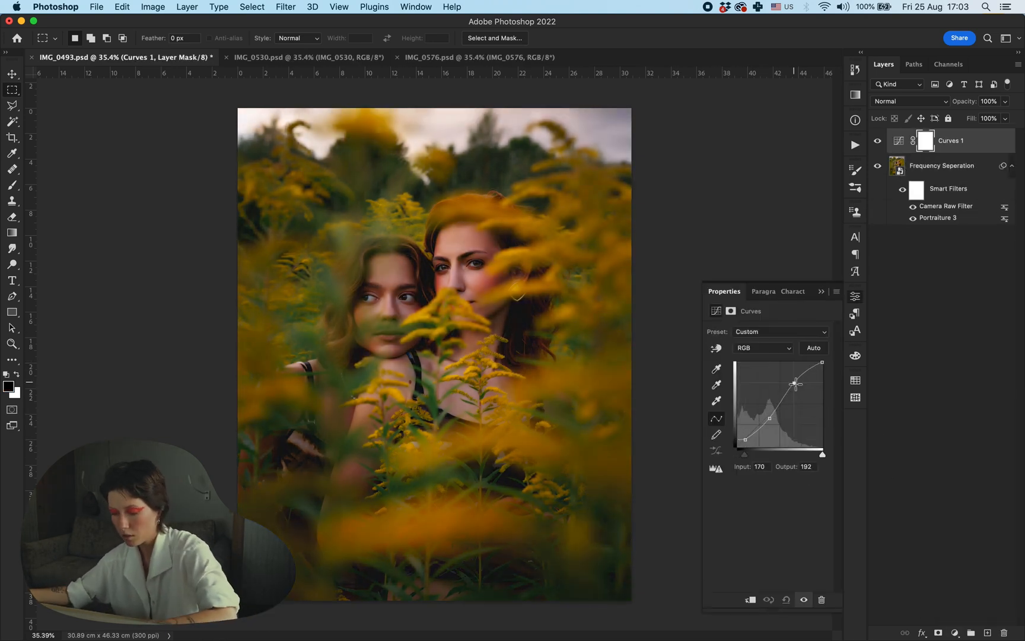
Tweak Selective Color reds slightly, then set Greens to Cyan -83, Magenta +22, Yellow +46.
{"action": "left_click", "coordinate": [763, 347]}
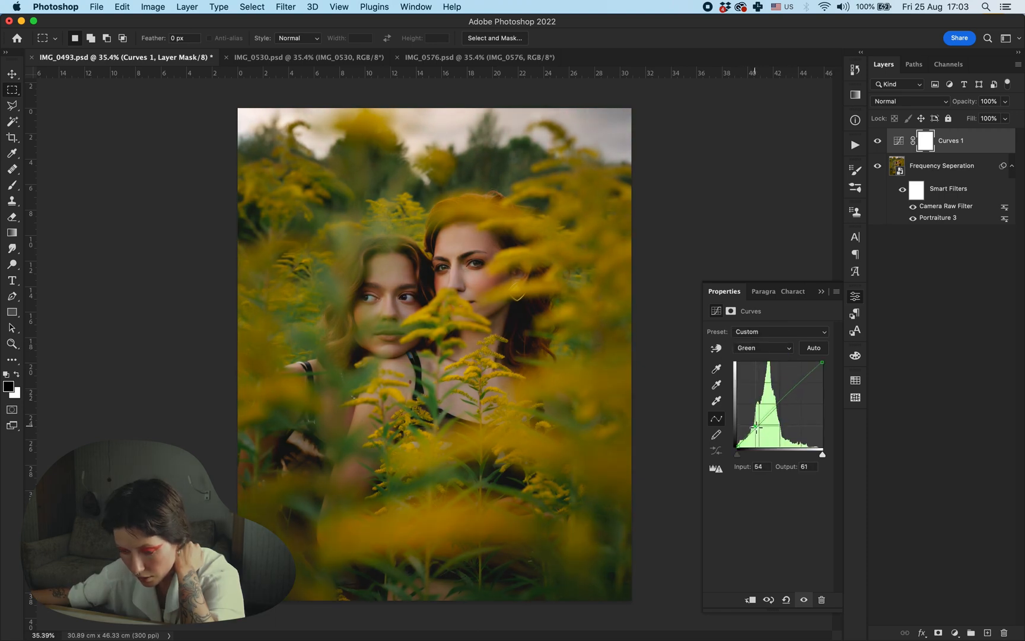
{"action": "left_click", "coordinate": [763, 347]}
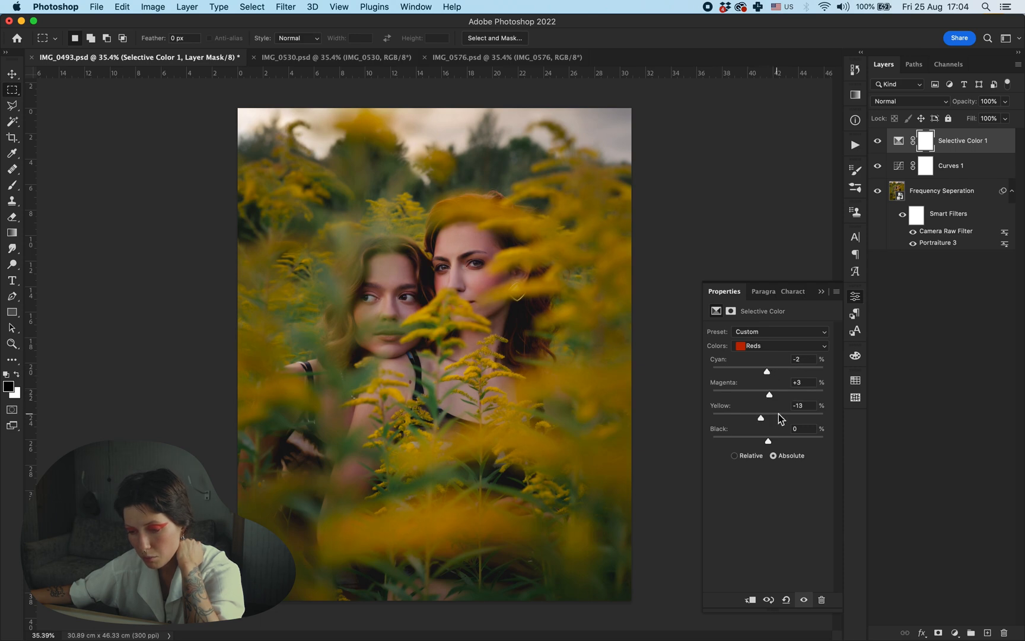
{"action": "left_click", "coordinate": [780, 345]}
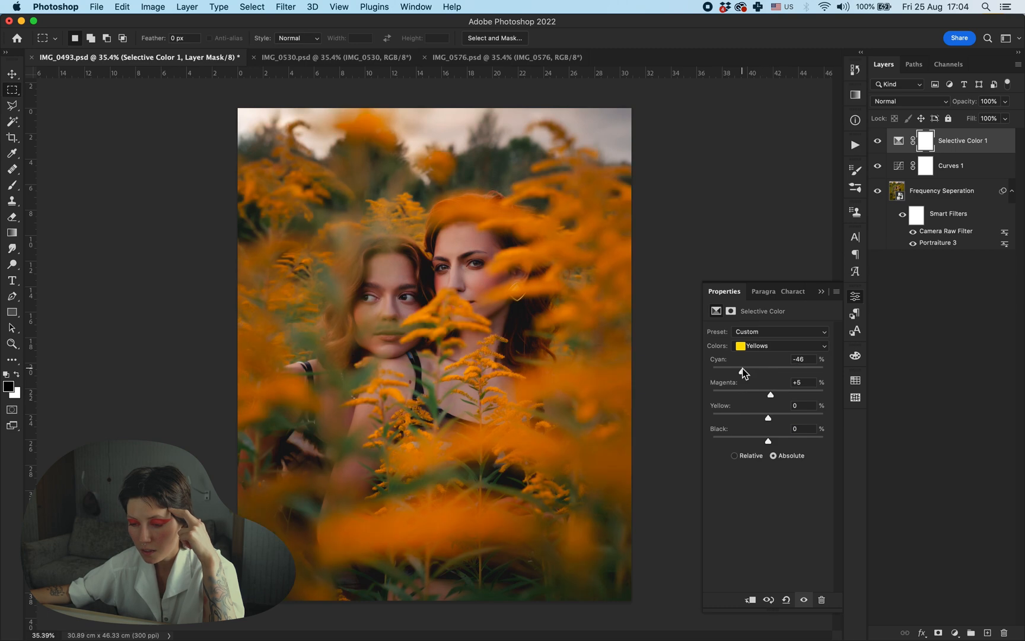
{"action": "left_click", "coordinate": [778, 345]}
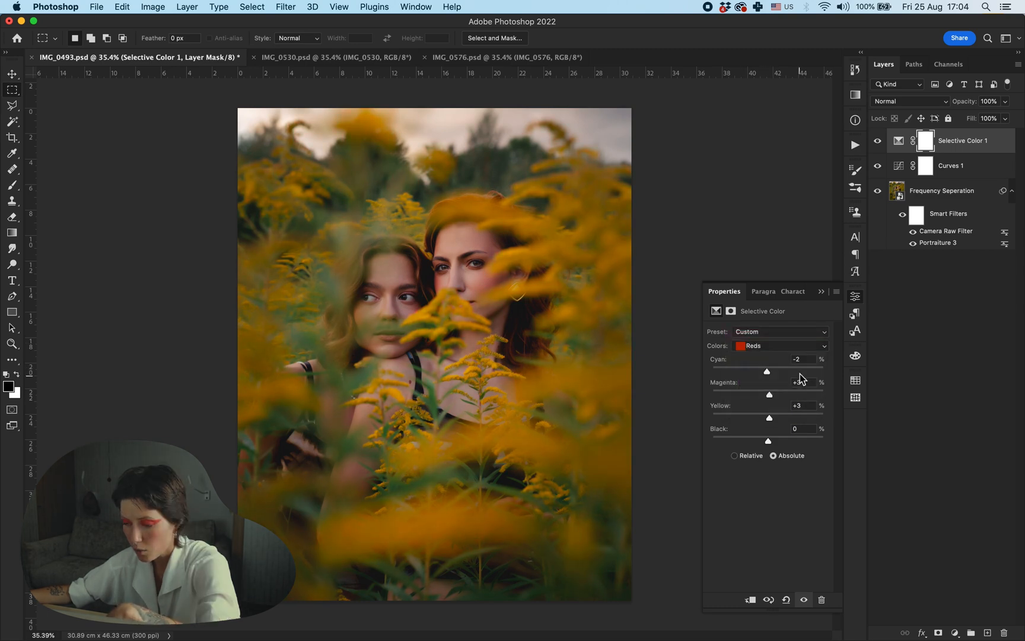
{"action": "left_click", "coordinate": [780, 345]}
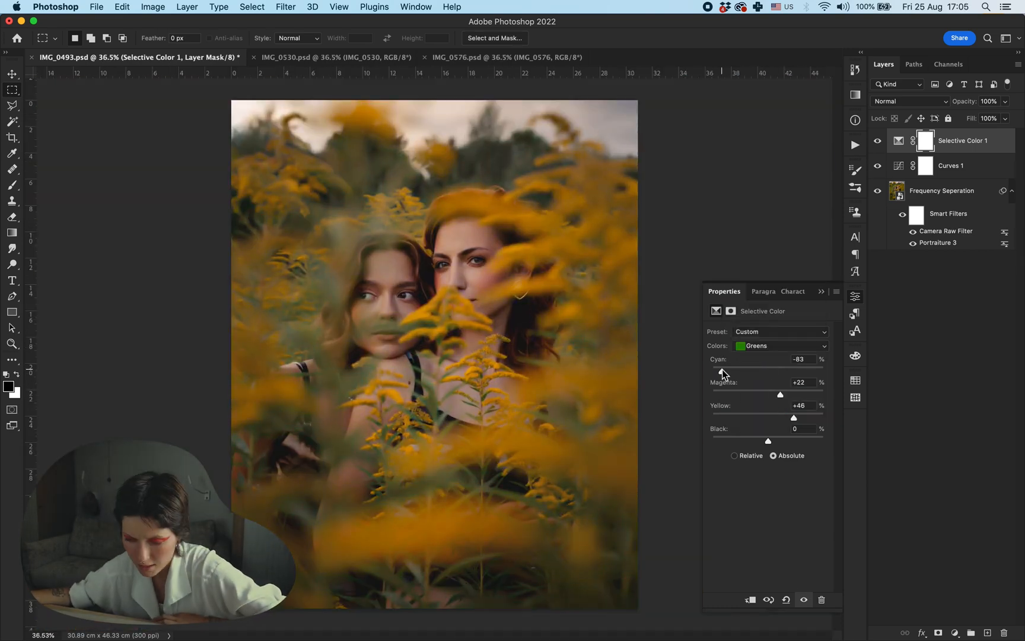
Set Add Noise on the Color Fill layer to 12%, Gaussian, Monochromatic.
{"action": "left_click", "coordinate": [943, 191]}
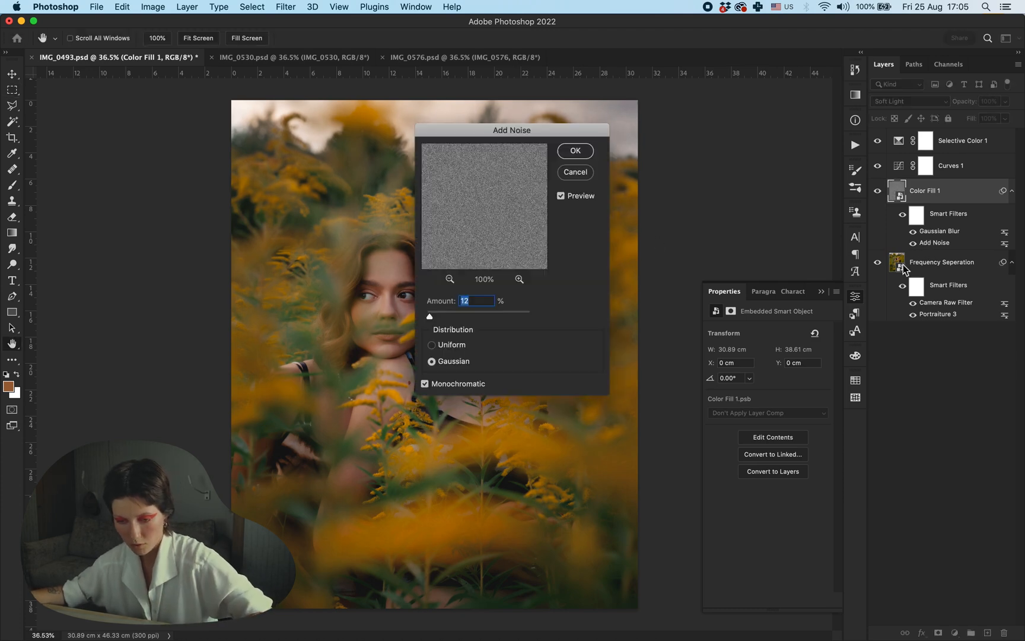
{"action": "mouse_move", "coordinate": [553, 153]}
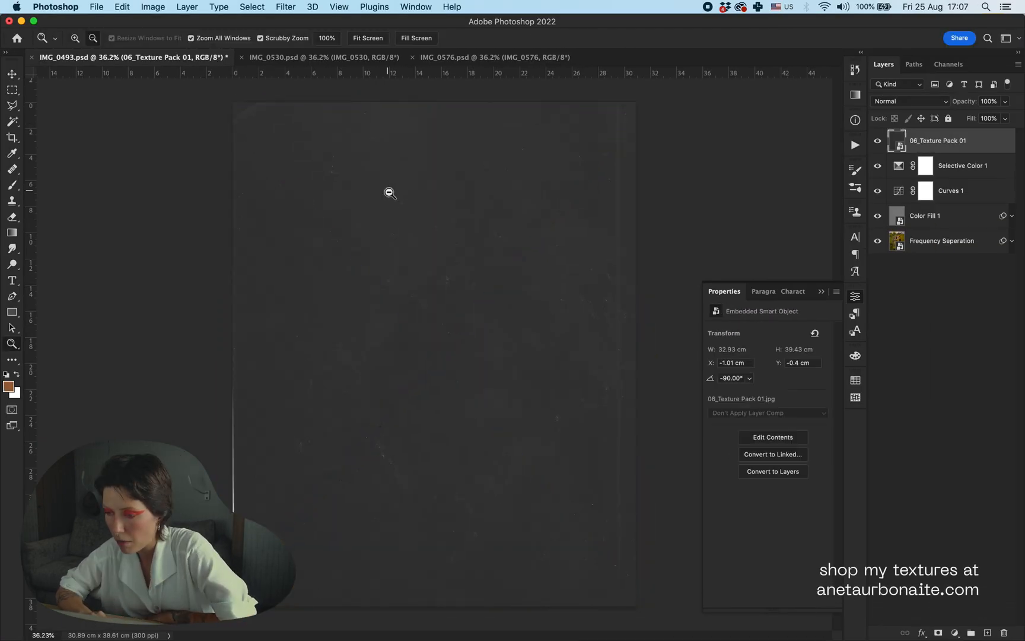
Screen the dust texture with clipped Levels, then fit Paper-104 in Multiply with Levels 27/0.66/236.
{"action": "left_click", "coordinate": [11, 74]}
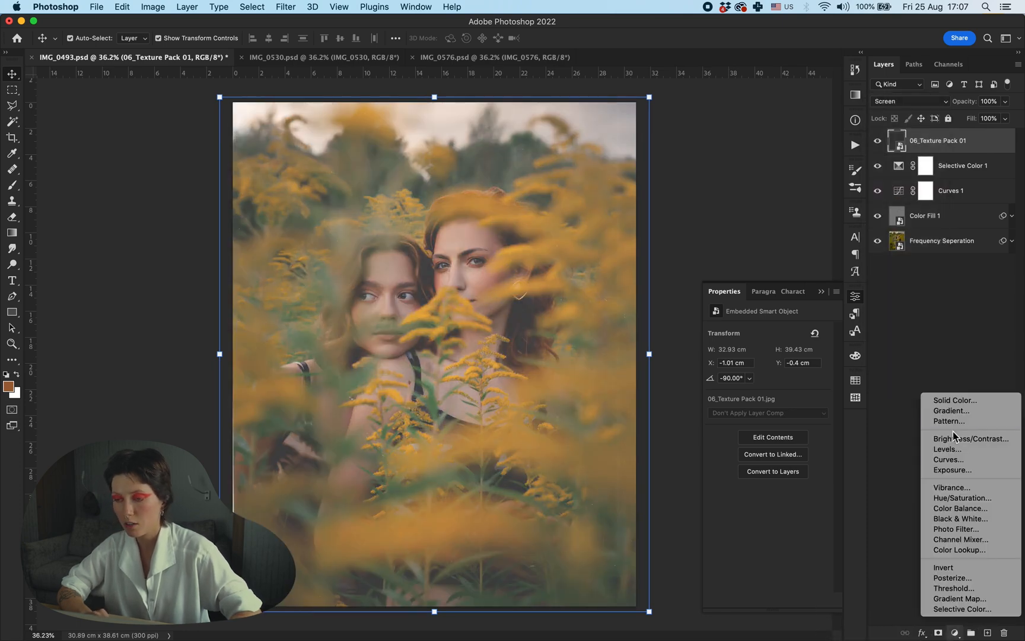
{"action": "left_click", "coordinate": [947, 449]}
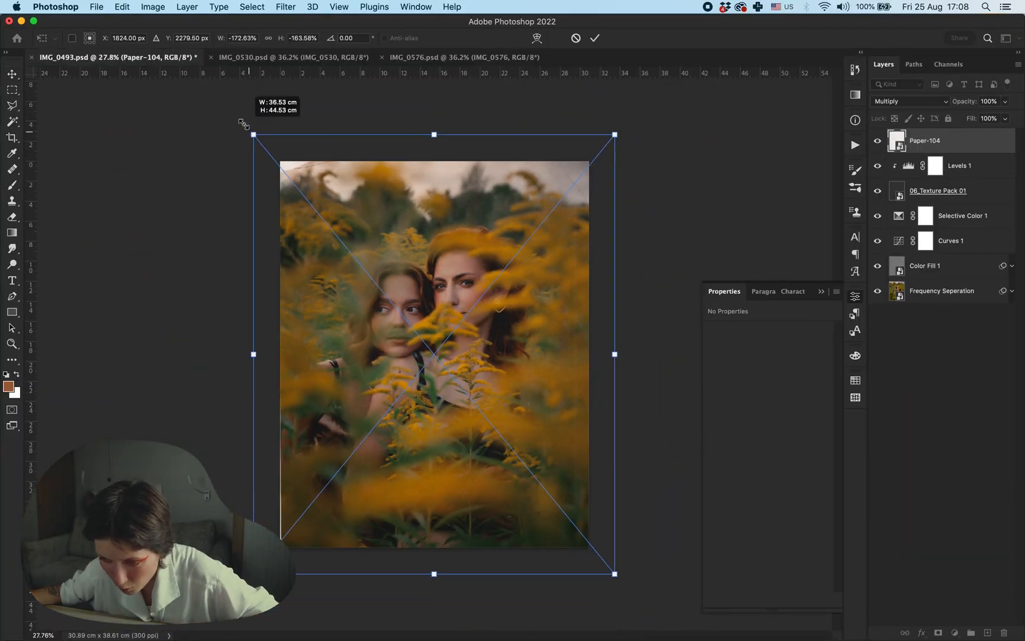
{"action": "left_click", "coordinate": [594, 37]}
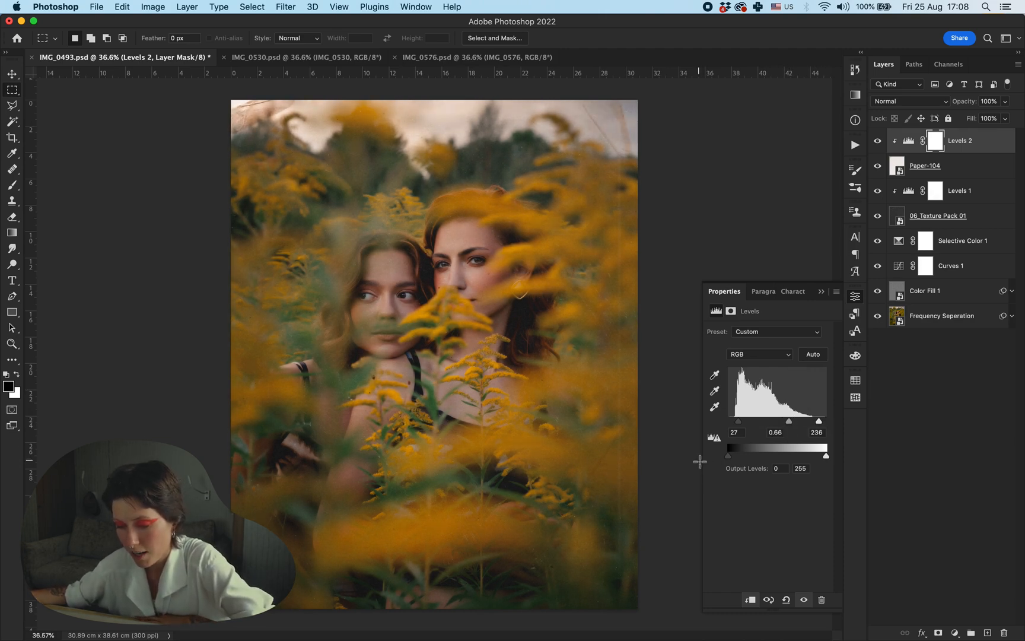
{"action": "mouse_move", "coordinate": [807, 370]}
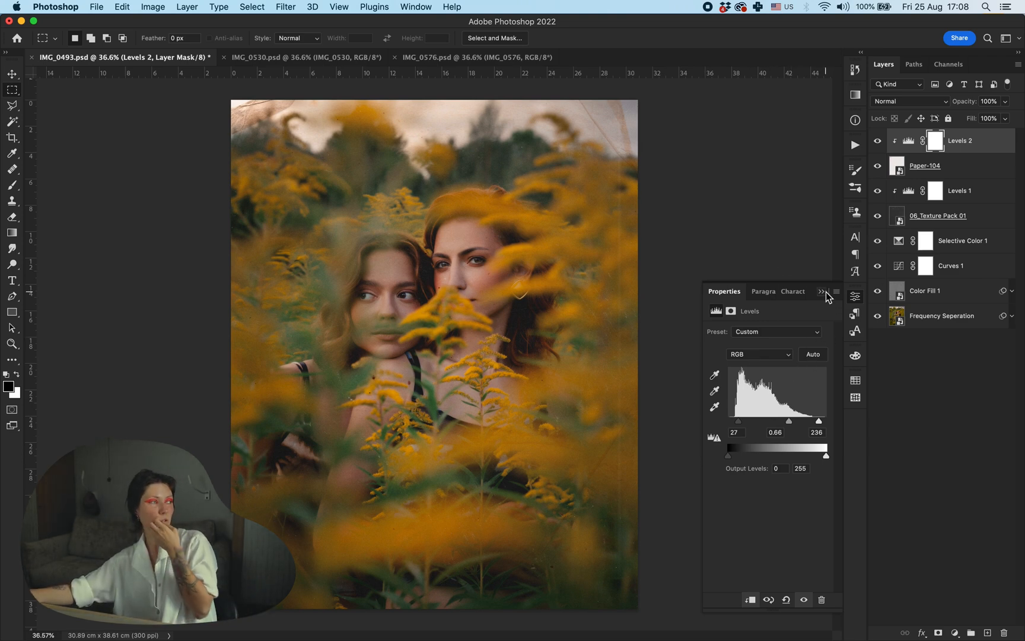
{"action": "mouse_move", "coordinate": [809, 238]}
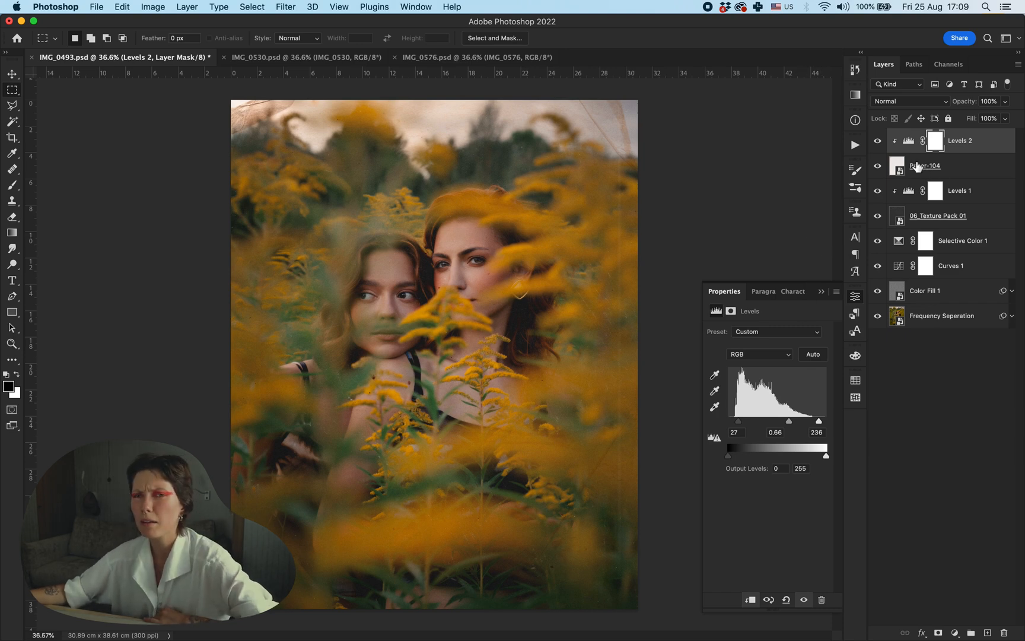
{"action": "left_click", "coordinate": [758, 353]}
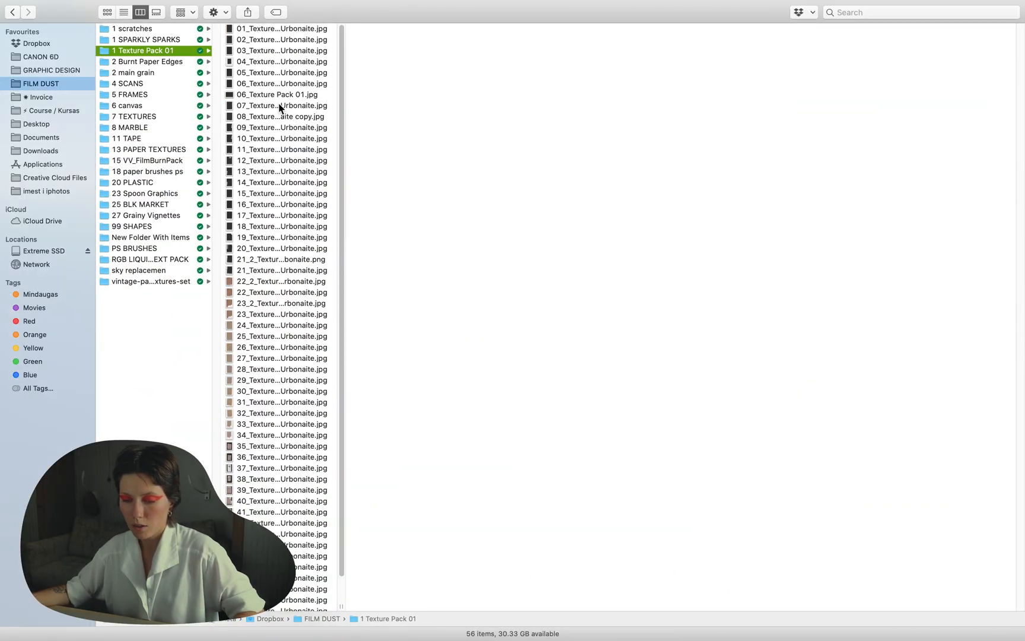
Drag 06_Texture Pack 01.jpg from Finder into the IMG_0493 document.
{"action": "left_click", "coordinate": [277, 94]}
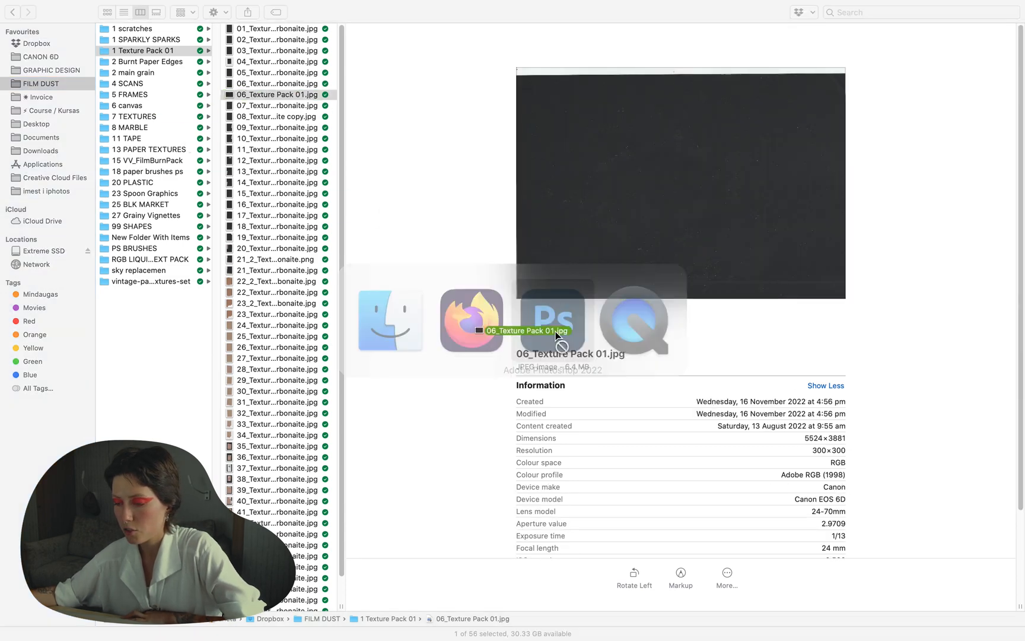
{"action": "left_click", "coordinate": [537, 320]}
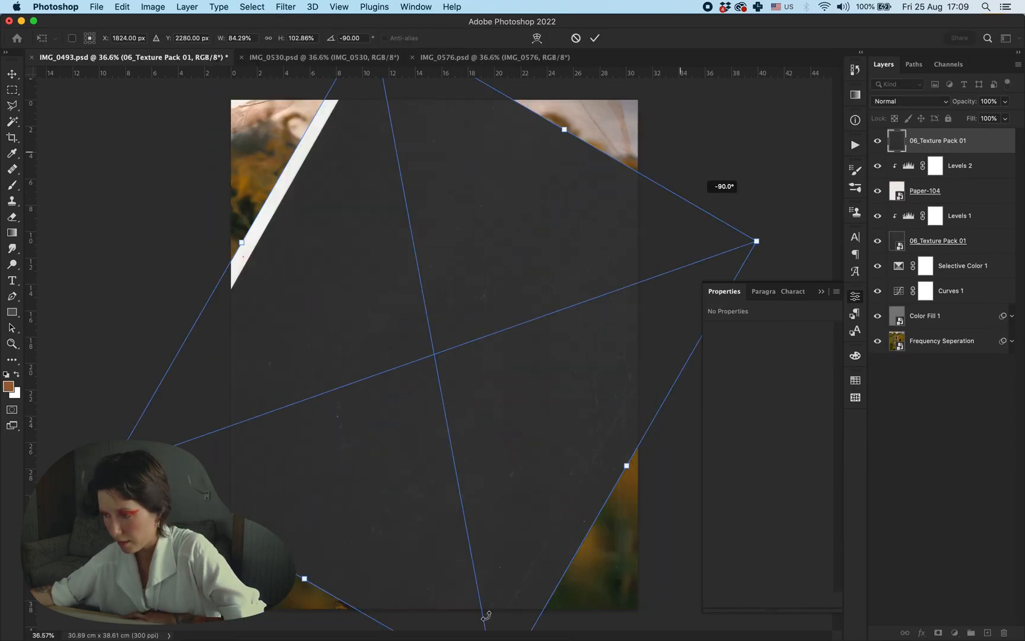
Change the new texture's blend mode and add Color Balance, with shadows at +16/-8.
{"action": "left_click", "coordinate": [909, 101]}
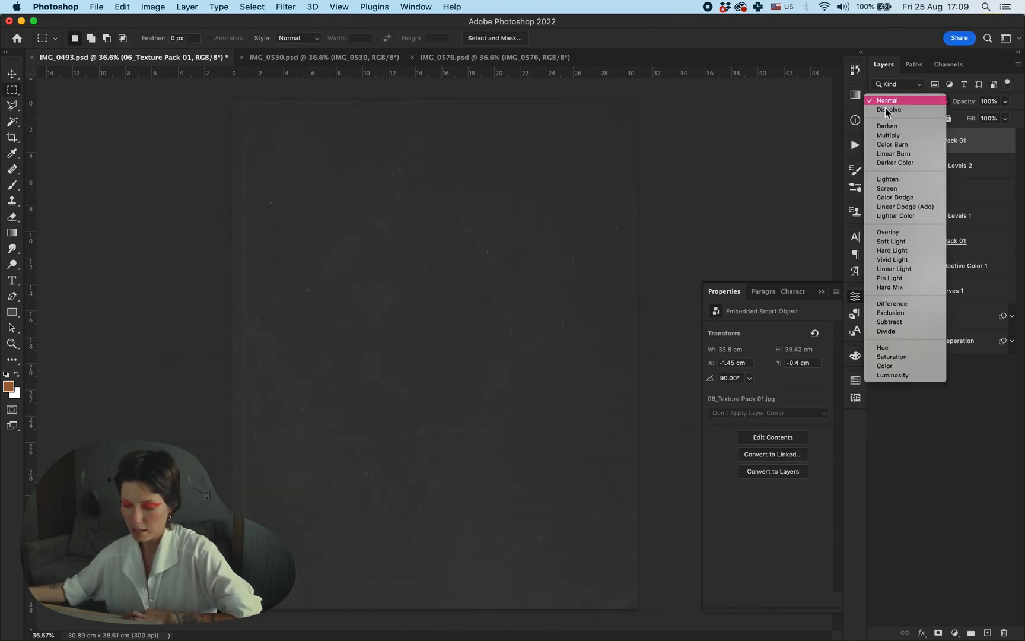
{"action": "left_click", "coordinate": [890, 242]}
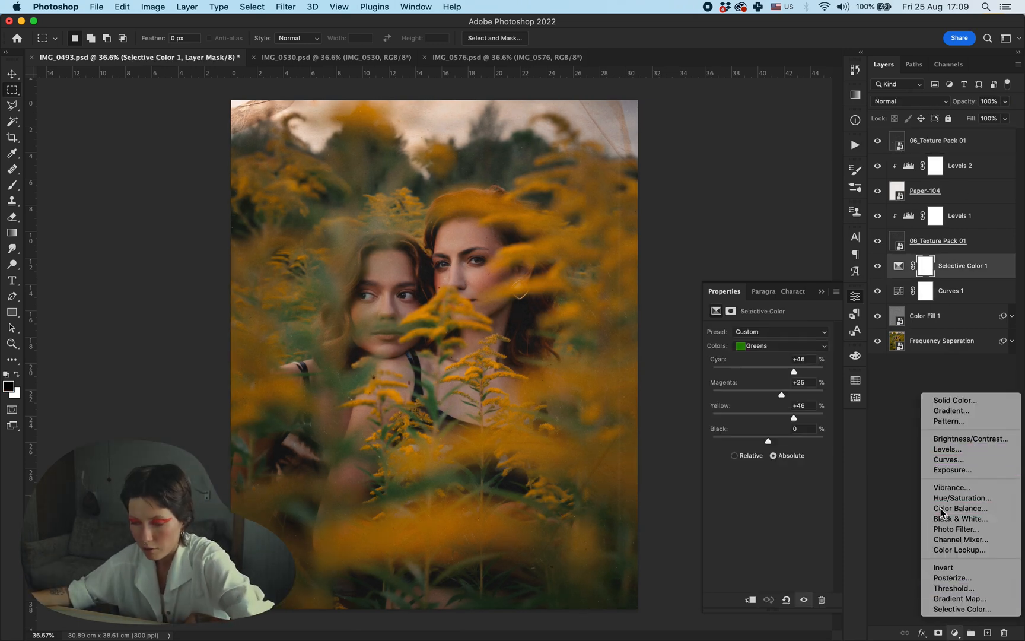
{"action": "left_click", "coordinate": [960, 508]}
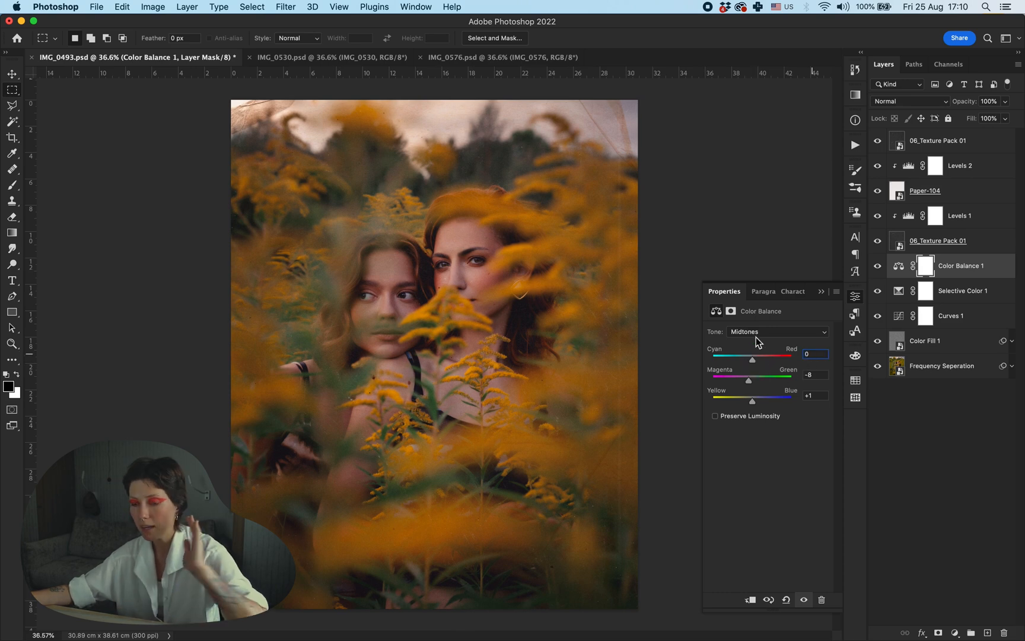
{"action": "left_click", "coordinate": [777, 331]}
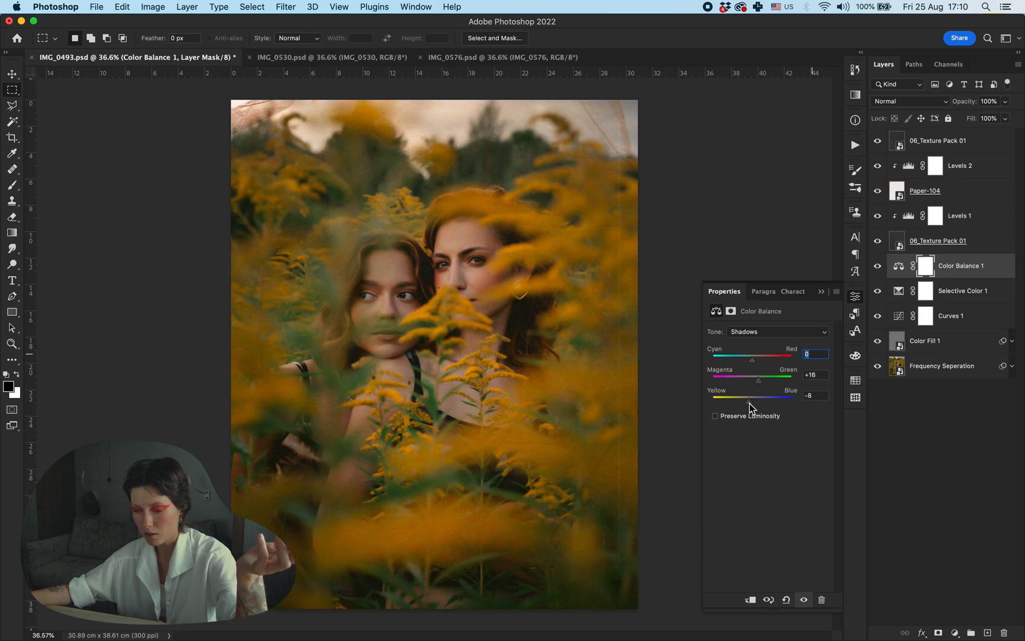
{"action": "left_click", "coordinate": [777, 332]}
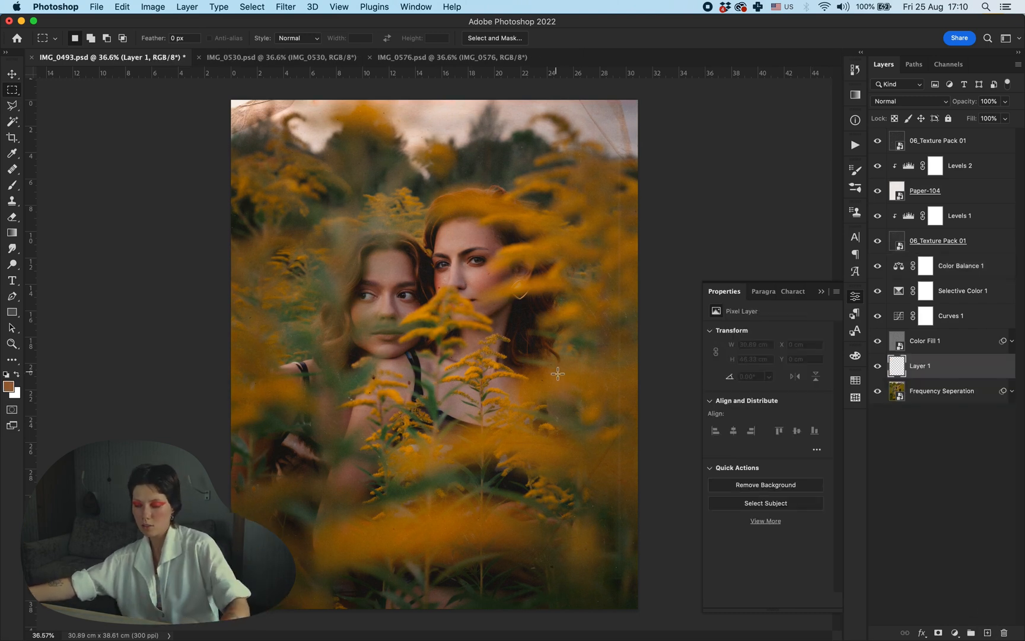
Spot-heal on Layer 1, then set the top dust texture to Soft Light at 21%.
{"action": "left_click", "coordinate": [12, 168]}
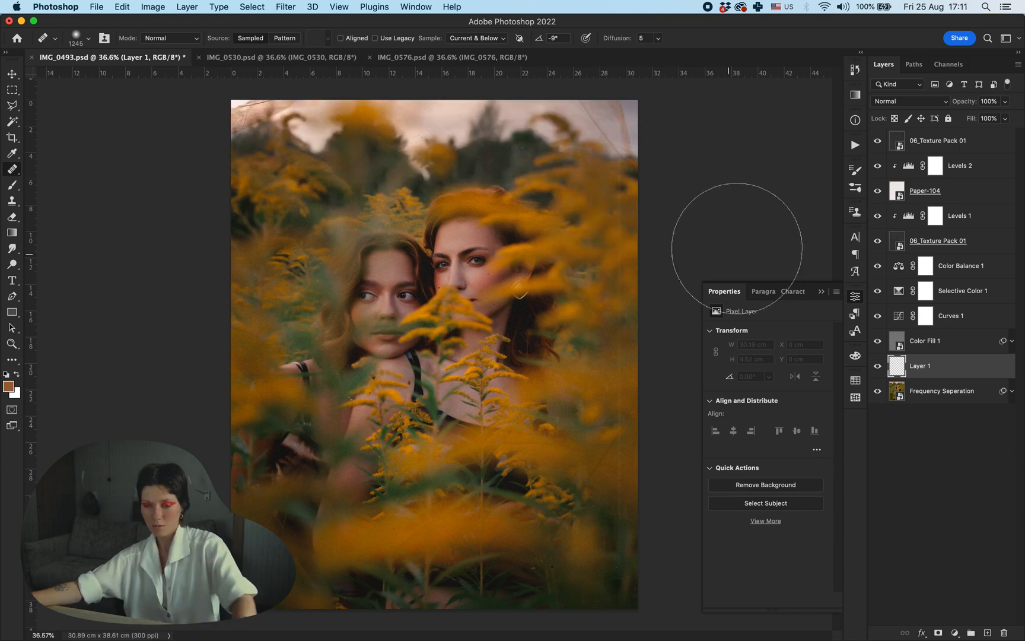
{"action": "left_click", "coordinate": [925, 191]}
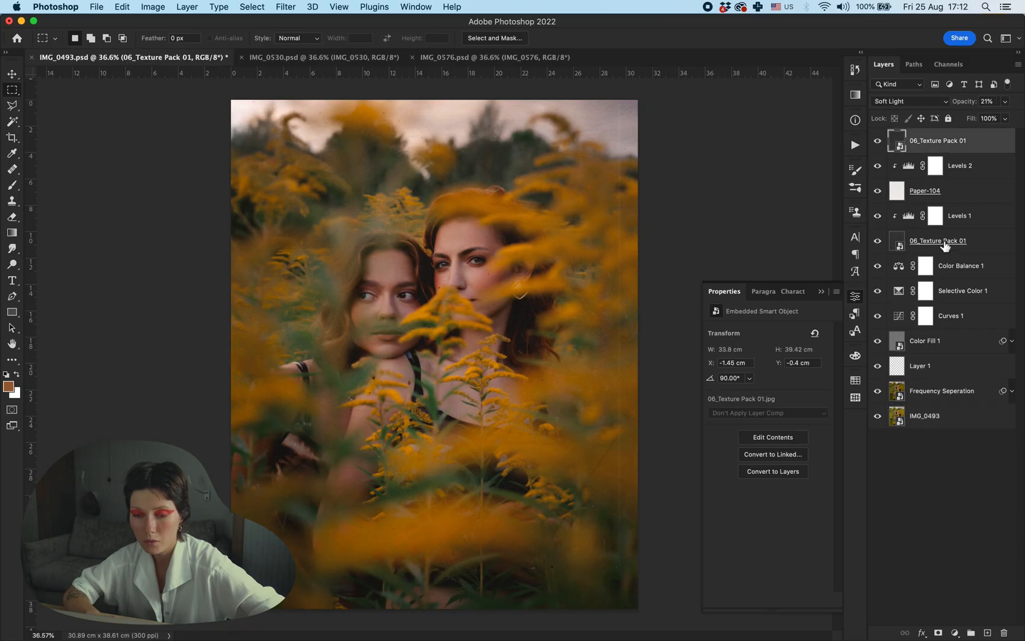
Copy the texture and Levels layers into IMG_0530 and hide them there.
{"action": "left_click", "coordinate": [233, 57]}
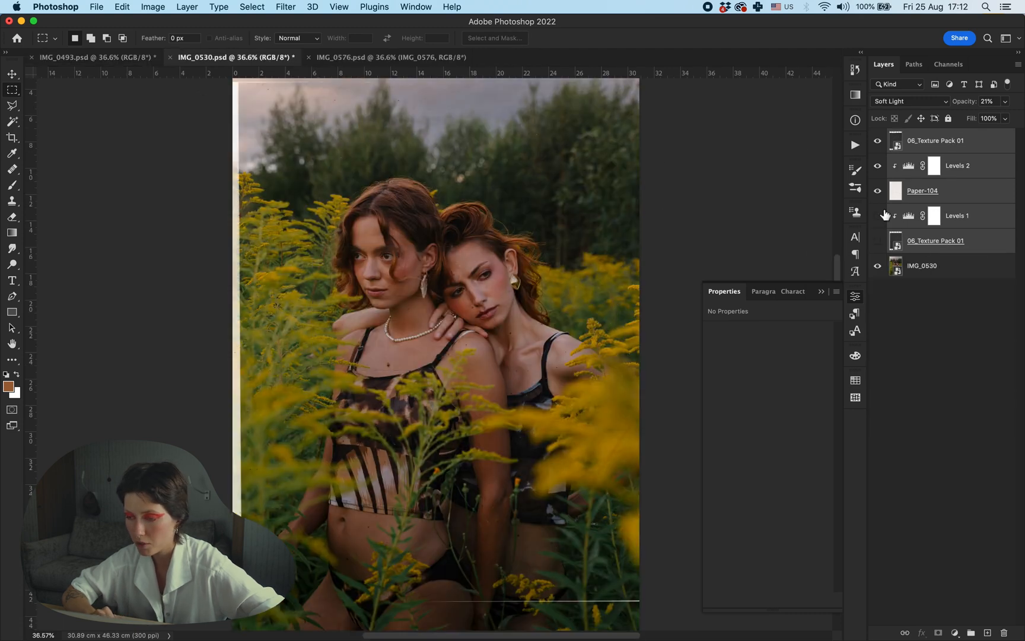
{"action": "left_click", "coordinate": [91, 57]}
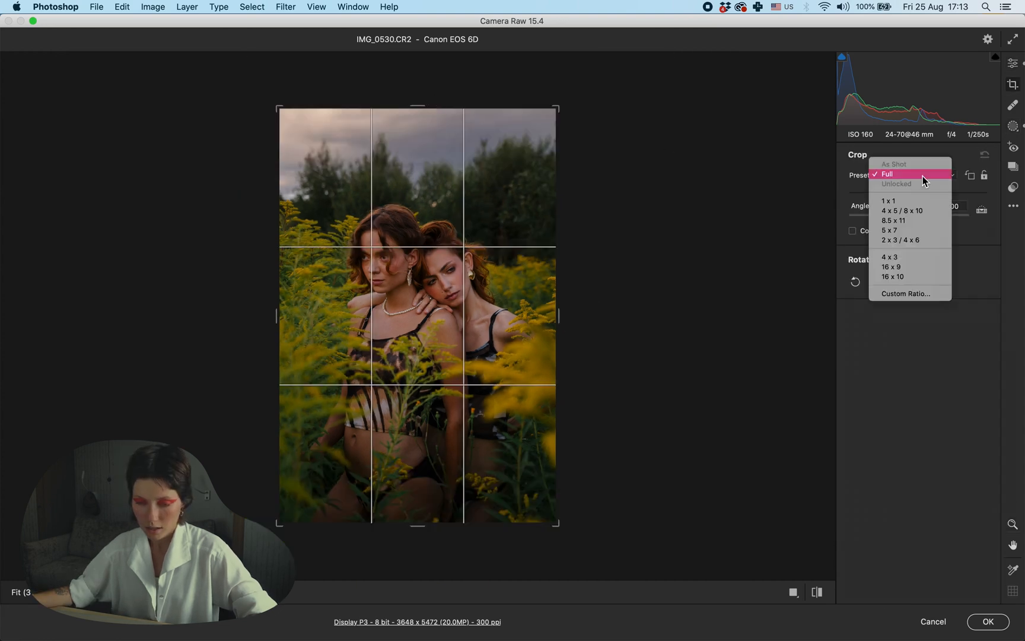
Crop IMG_0530 to the 4 x 5 / 8 x 10 preset in Camera Raw and apply the edits.
{"action": "left_click", "coordinate": [903, 211]}
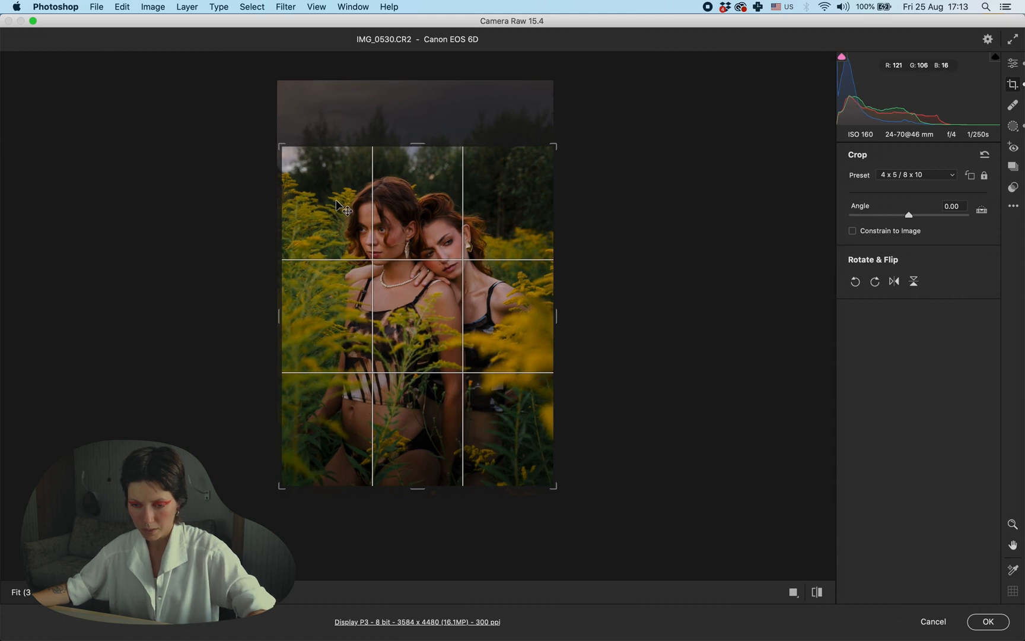
{"action": "left_click", "coordinate": [916, 174]}
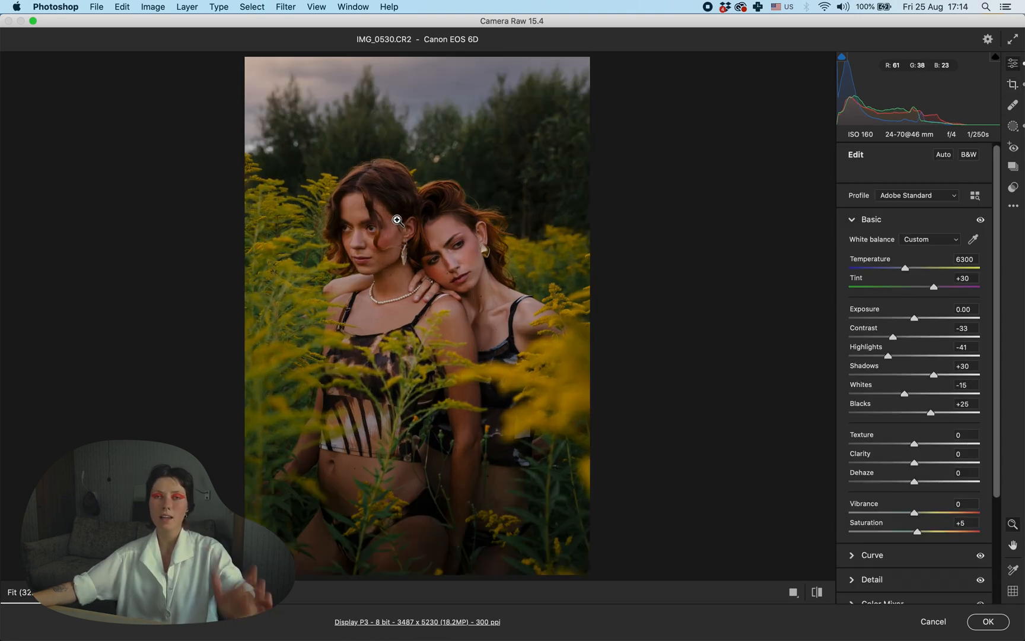
{"action": "mouse_move", "coordinate": [547, 249]}
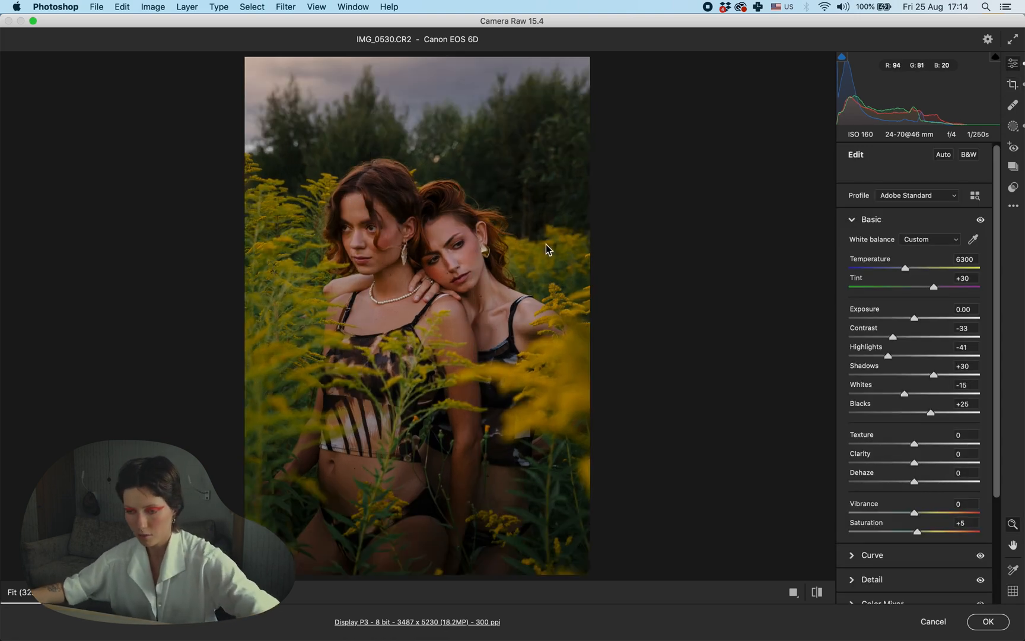
{"action": "left_click", "coordinate": [988, 621]}
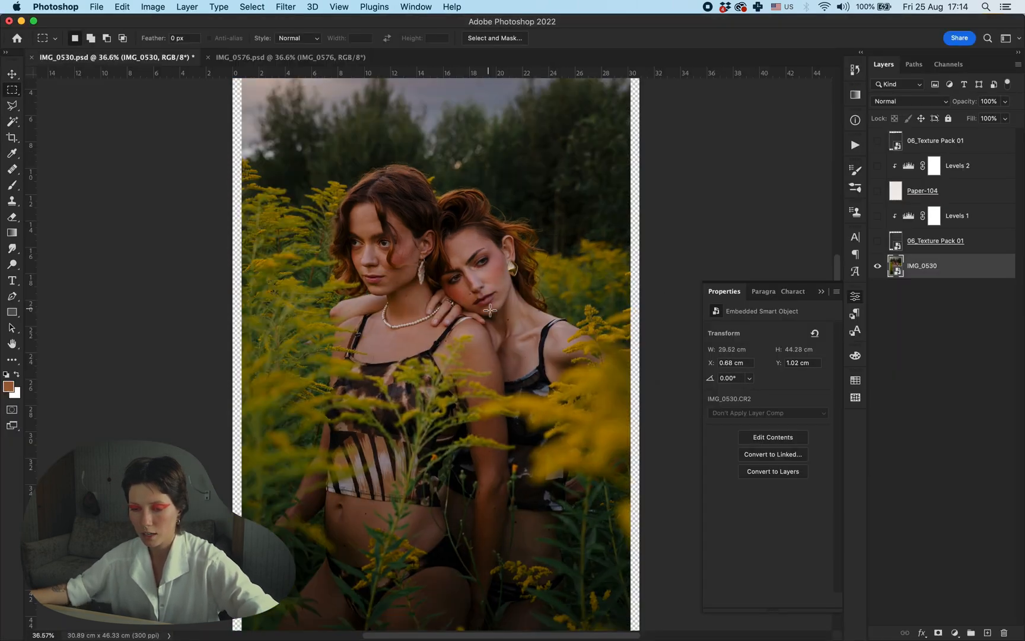
Run the frequency separation action on IMG_0530 with a 3.0 px Gaussian Blur.
{"action": "left_click", "coordinate": [12, 137]}
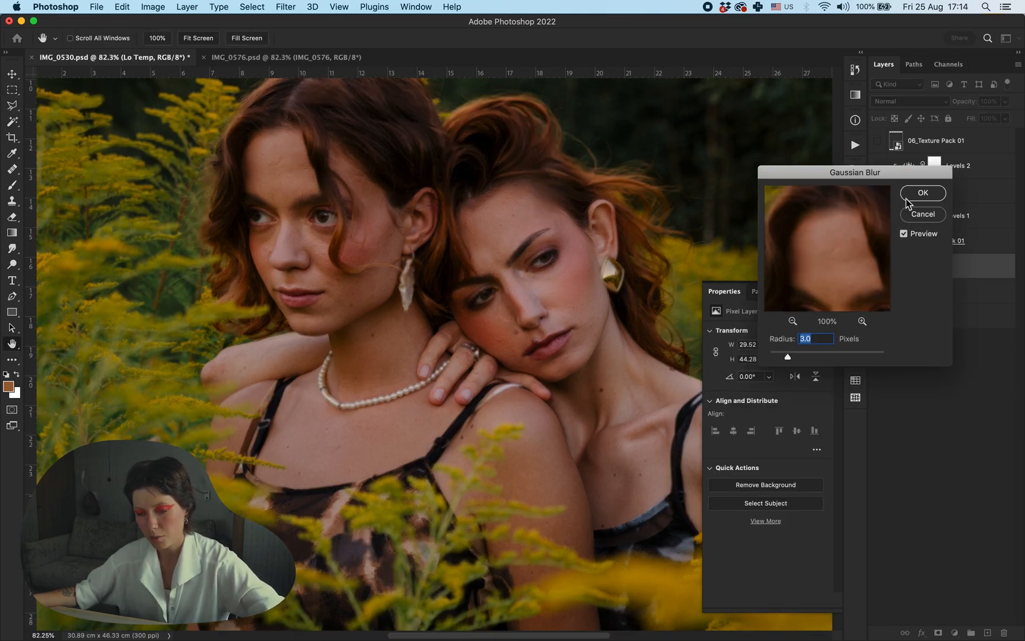
{"action": "left_click", "coordinate": [923, 193]}
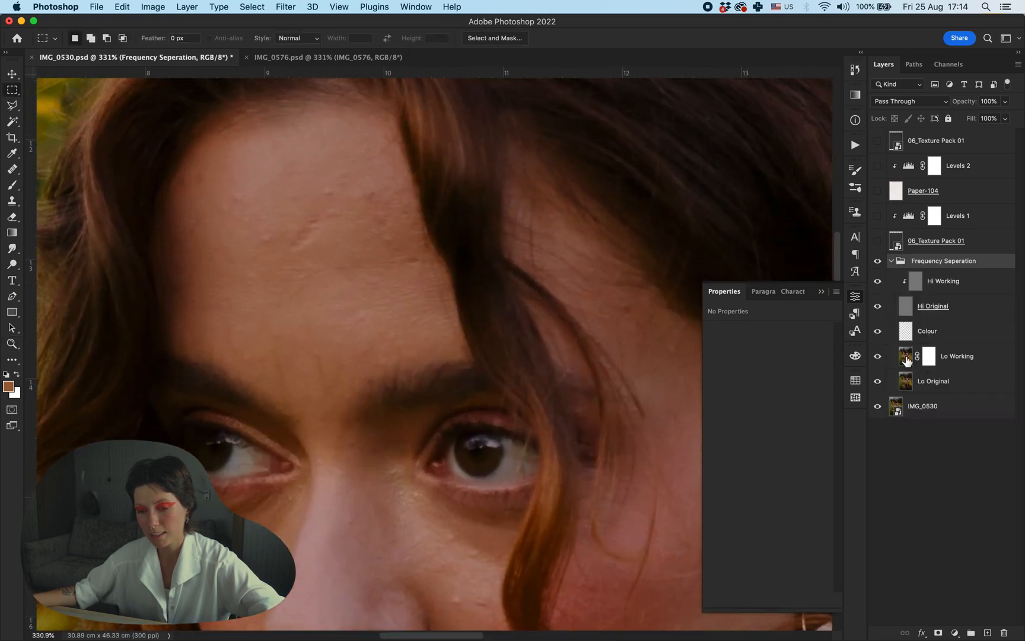
Select the Lo Working layer to begin smoothing skin tones.
{"action": "left_click", "coordinate": [956, 356]}
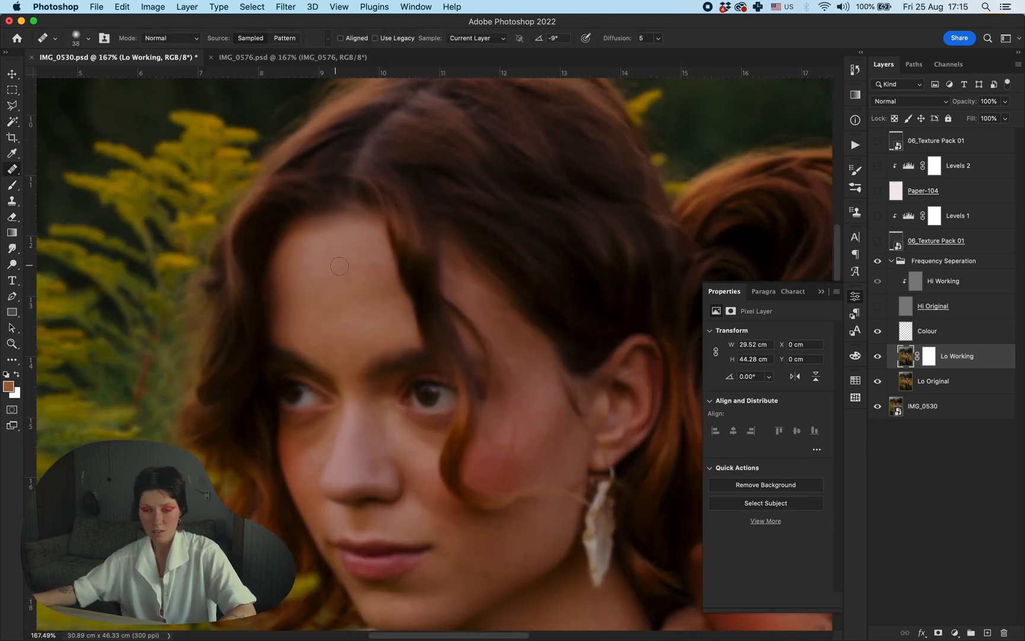
{"action": "mouse_move", "coordinate": [353, 302]}
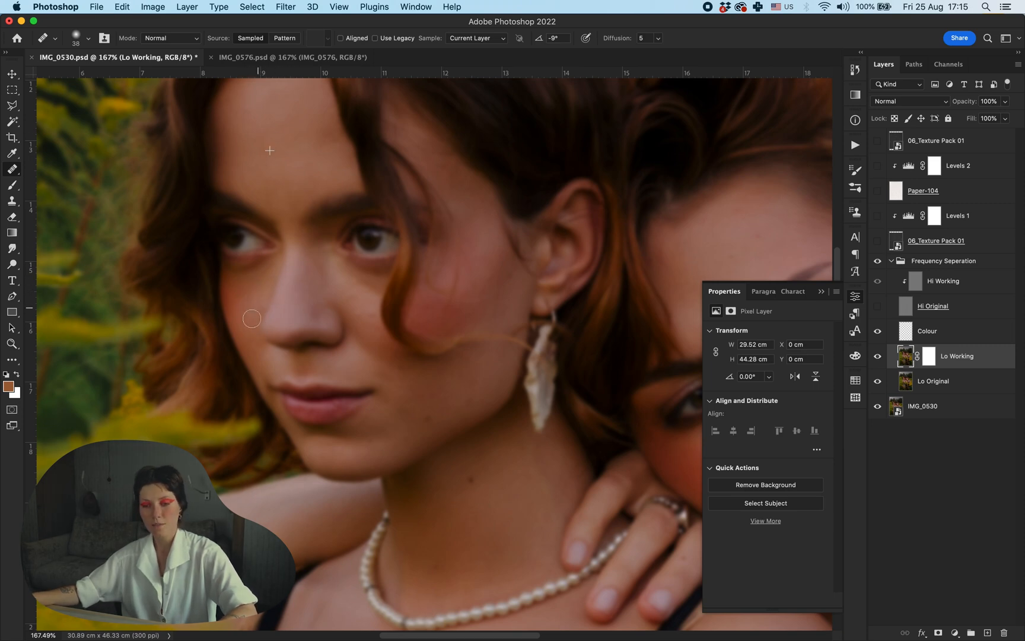
{"action": "mouse_move", "coordinate": [368, 322]}
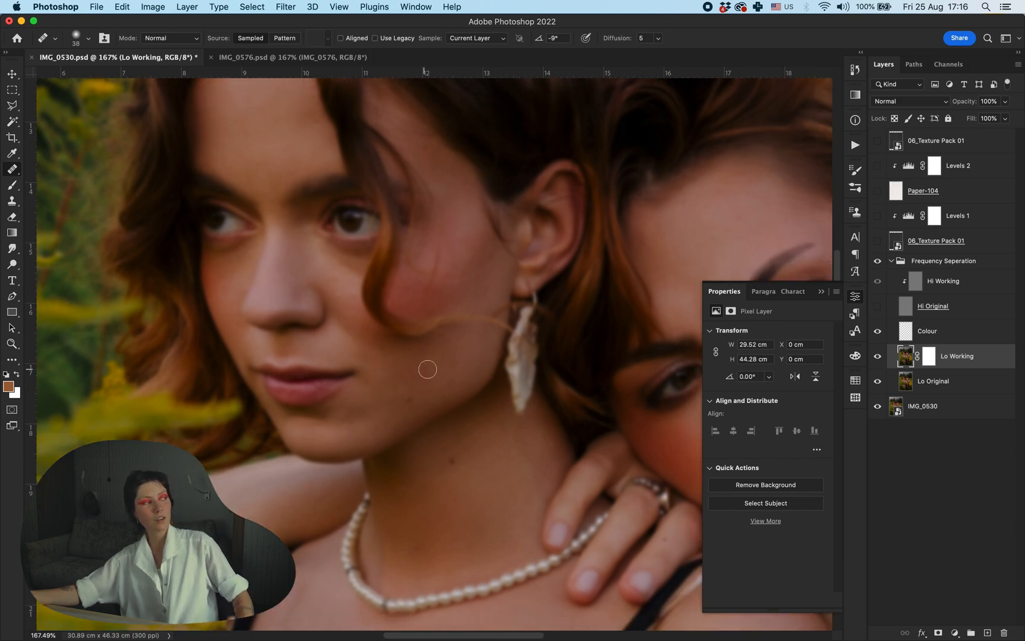
{"action": "mouse_move", "coordinate": [435, 384]}
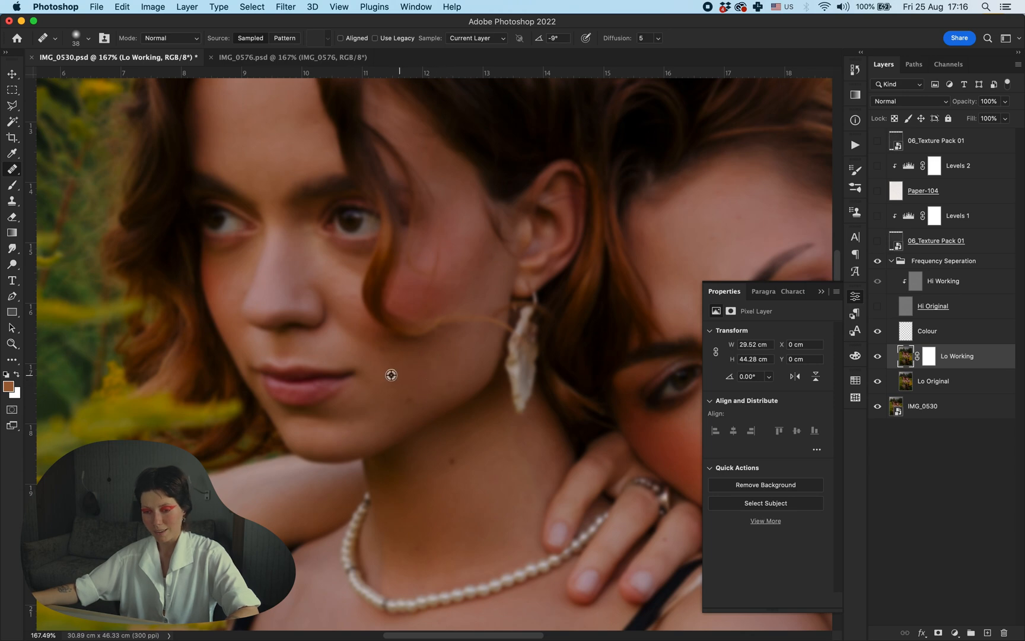
{"action": "mouse_move", "coordinate": [450, 367]}
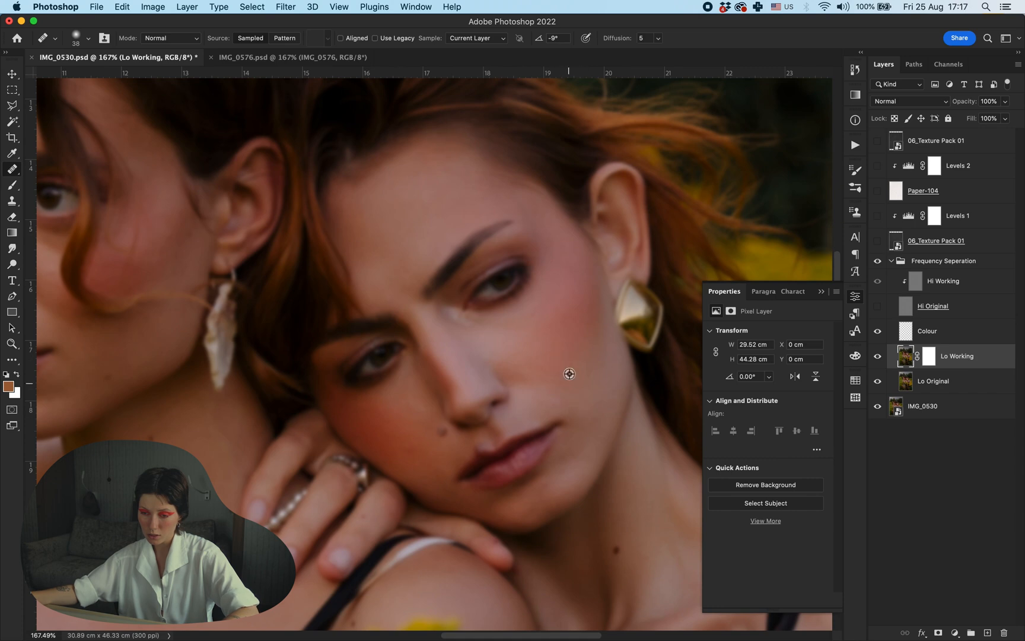
{"action": "mouse_move", "coordinate": [487, 327]}
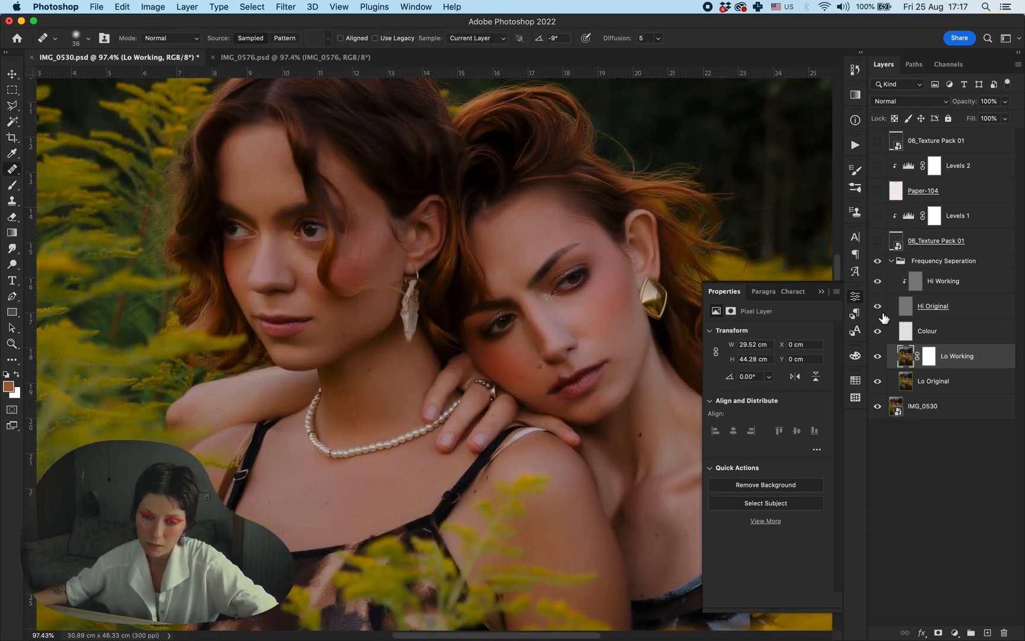
Select the Hi Working layer to heal spots on the forehead, cheek and lips.
{"action": "left_click", "coordinate": [943, 281]}
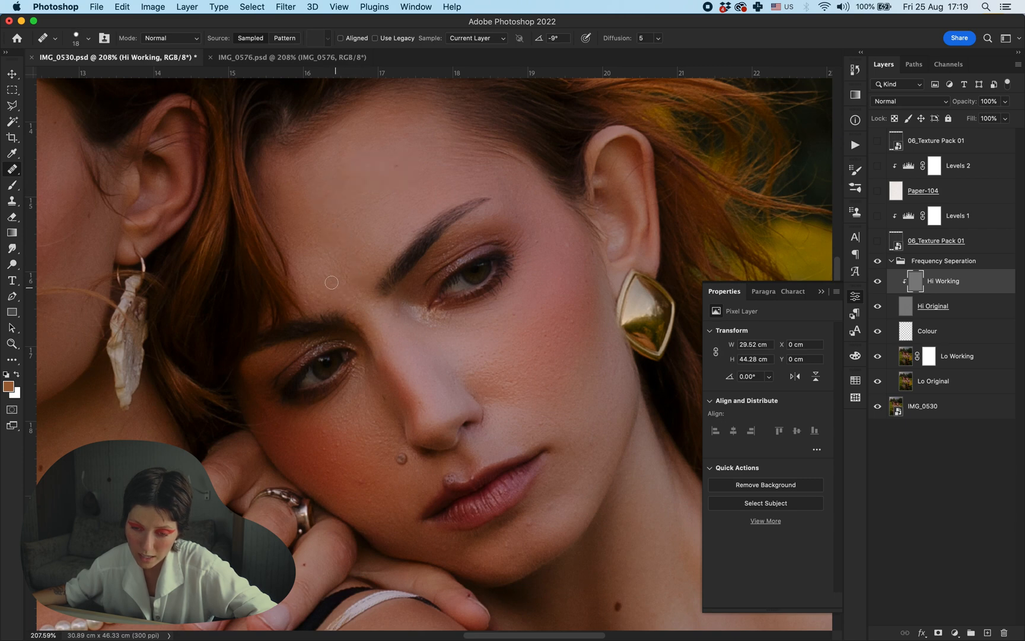
{"action": "mouse_move", "coordinate": [333, 209]}
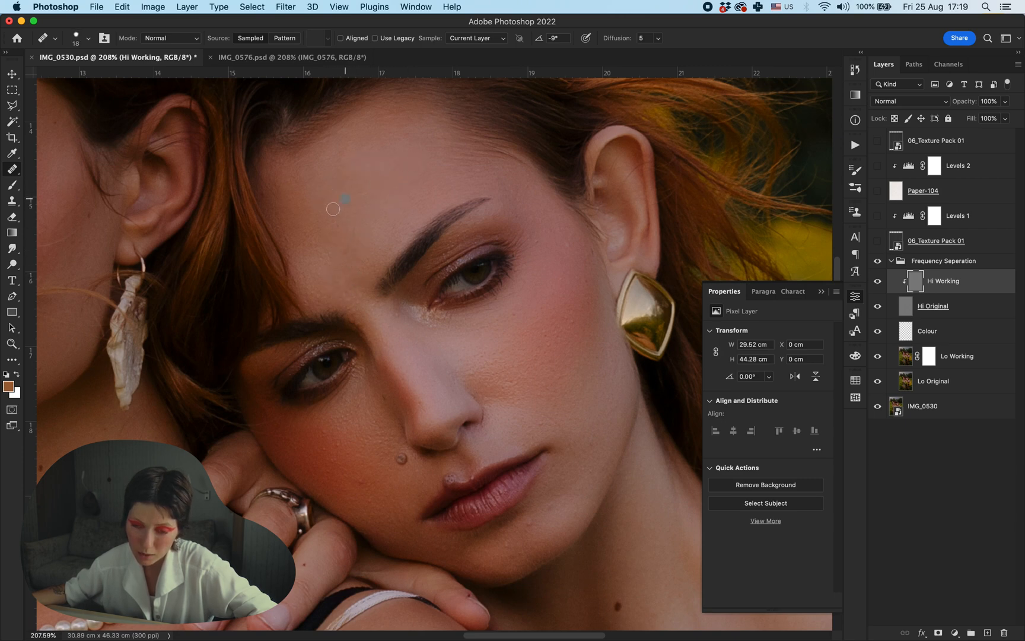
{"action": "mouse_move", "coordinate": [537, 429]}
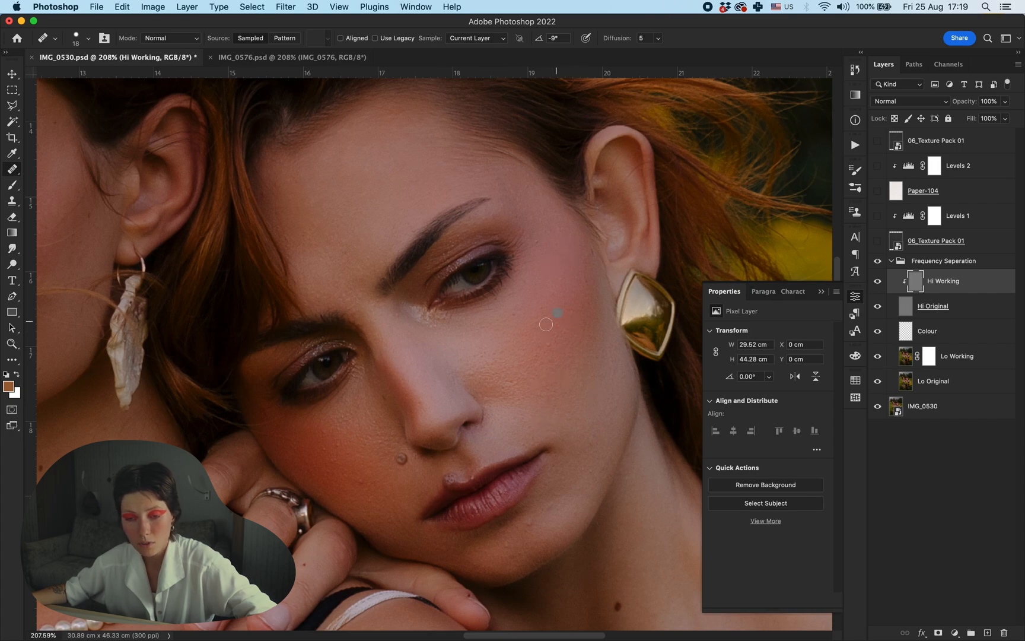
{"action": "mouse_move", "coordinate": [528, 528]}
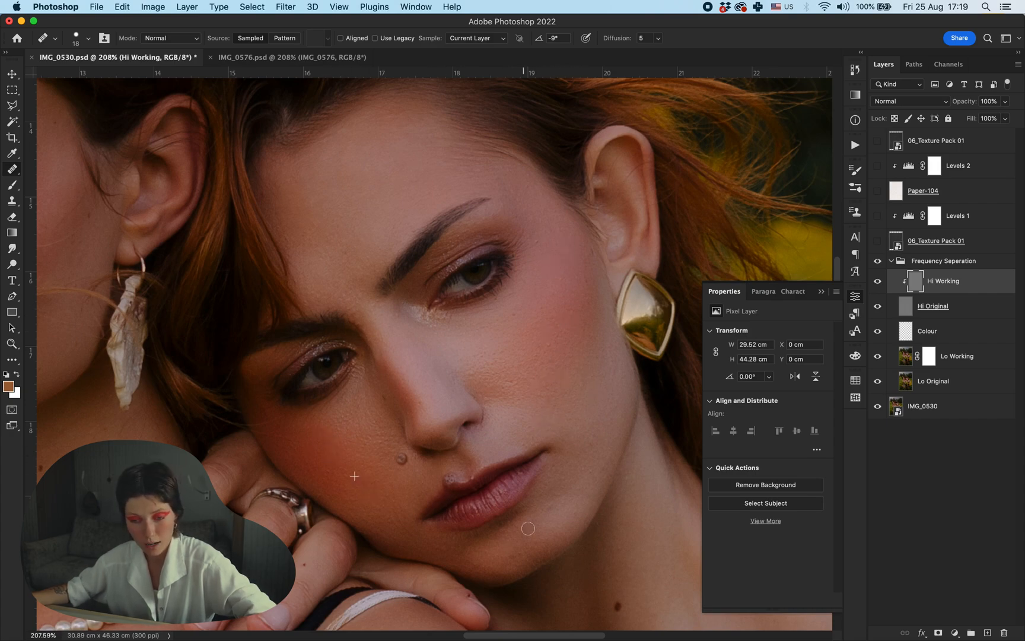
{"action": "scroll", "scroll_direction": "down", "scroll_amount": 3}
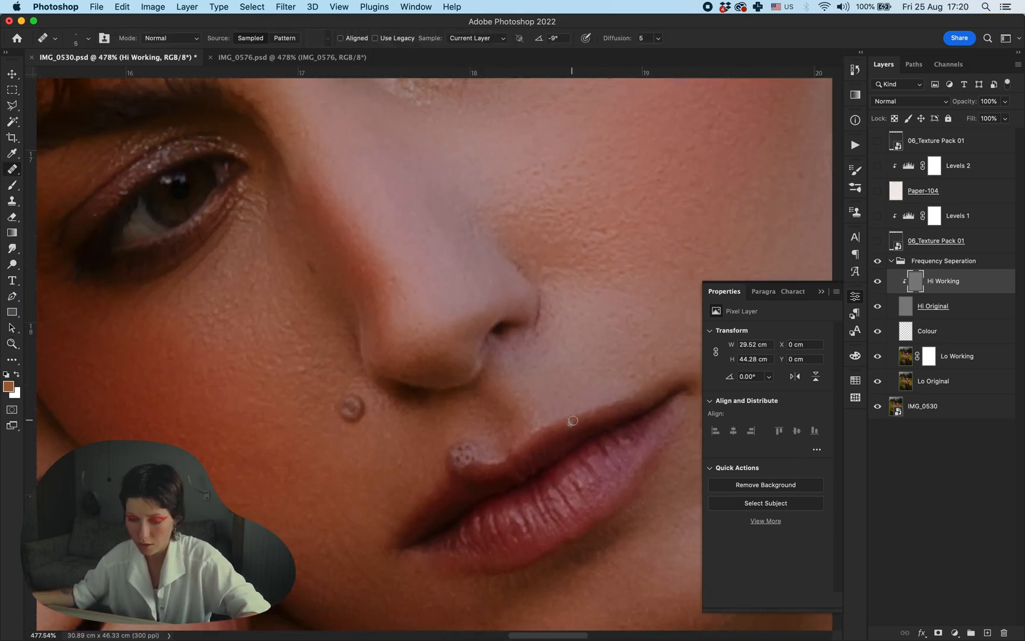
Crop the portrait with a lower top edge and enlarge it in view.
{"action": "left_click", "coordinate": [11, 137]}
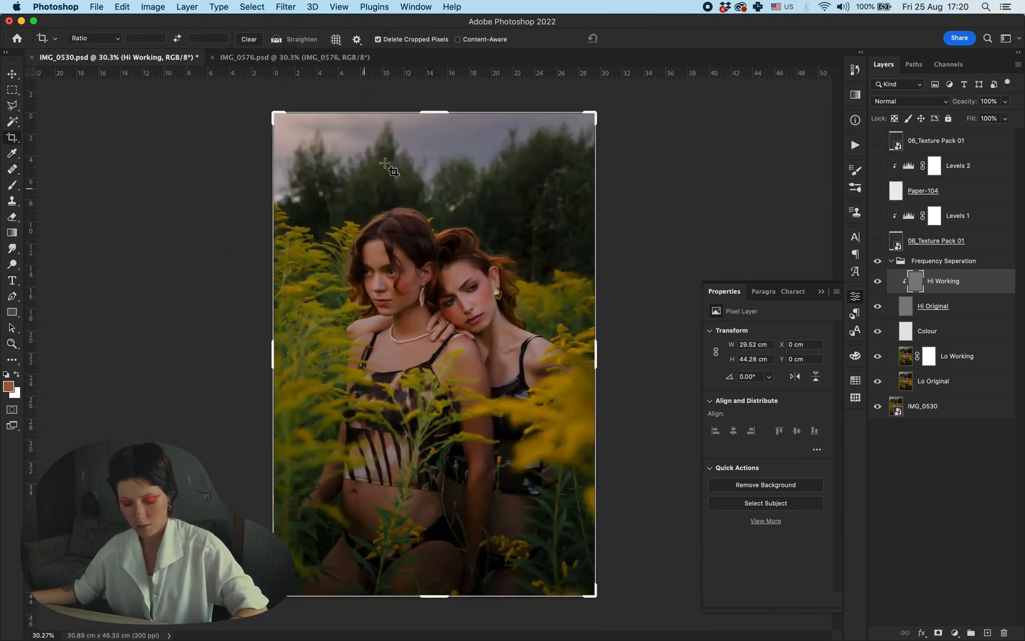
{"action": "left_click", "coordinate": [12, 137]}
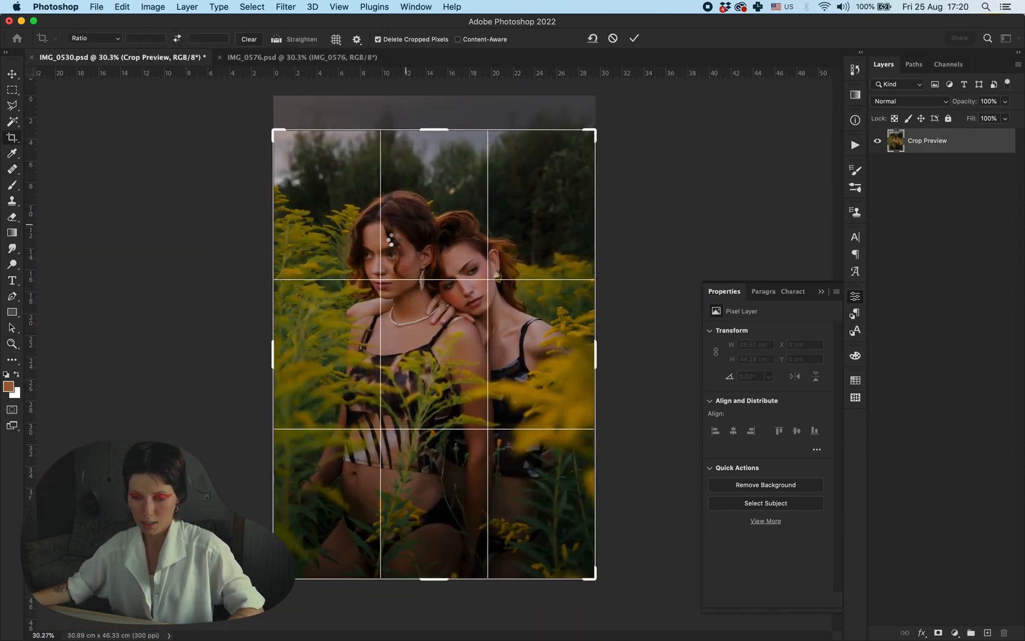
{"action": "left_click", "coordinate": [633, 38]}
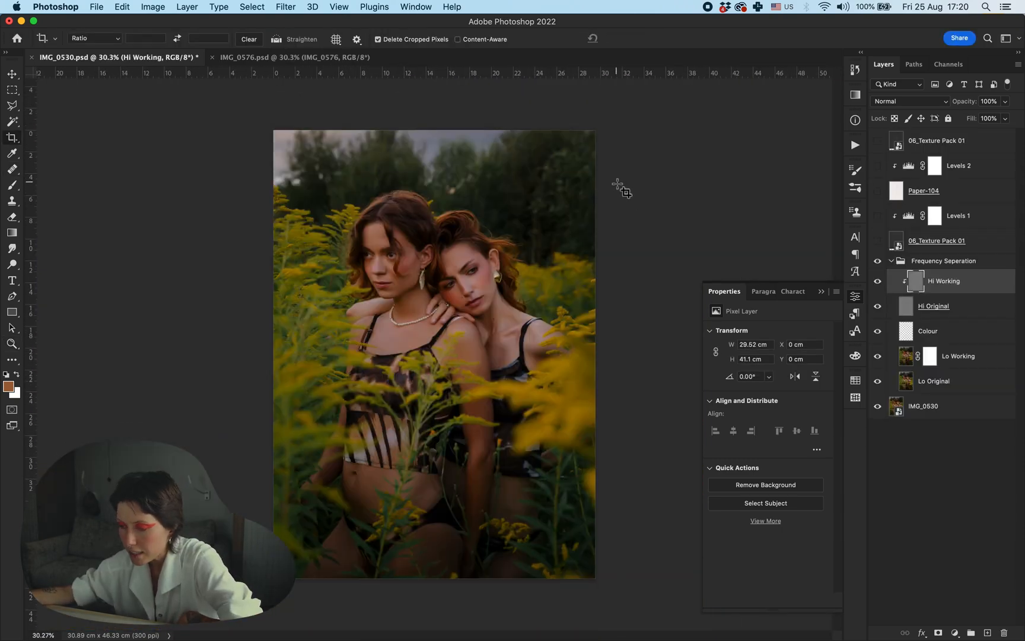
{"action": "left_click", "coordinate": [12, 137]}
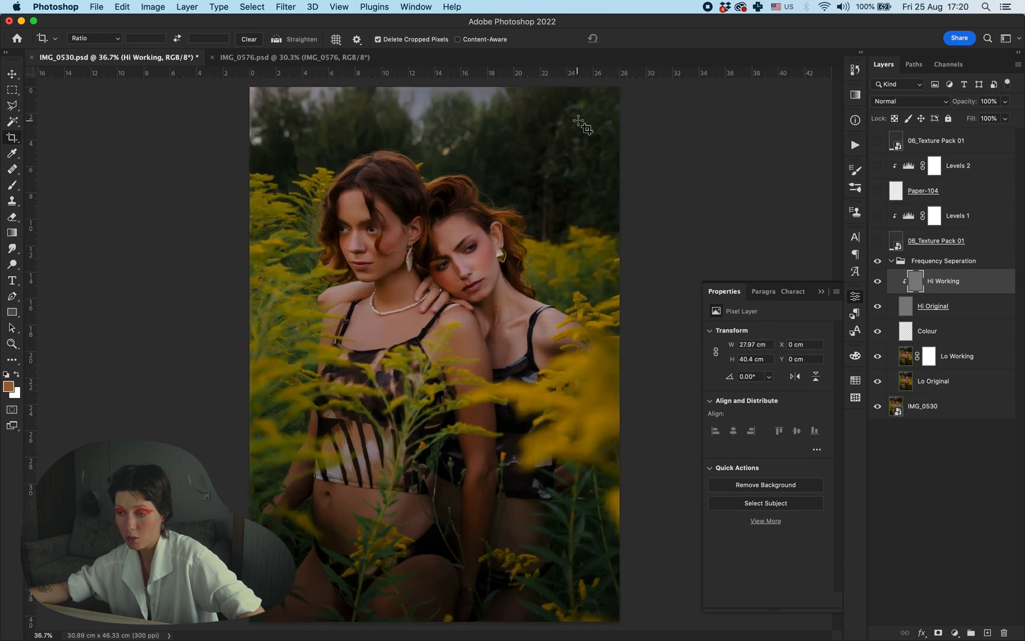
{"action": "mouse_move", "coordinate": [940, 255]}
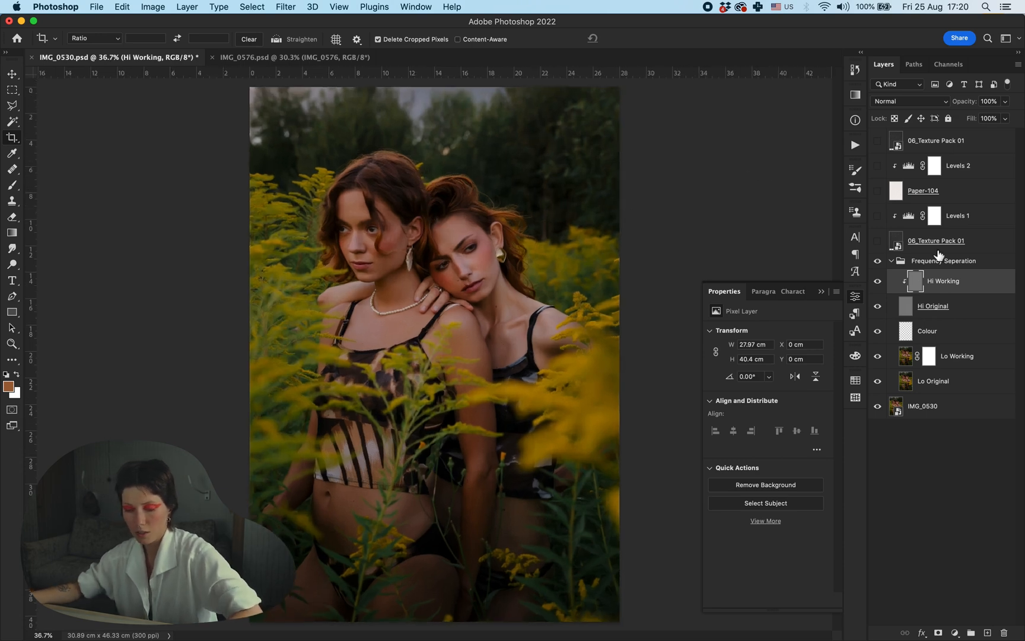
Convert the Frequency Seperation group into a single smart object.
{"action": "left_click", "coordinate": [899, 262]}
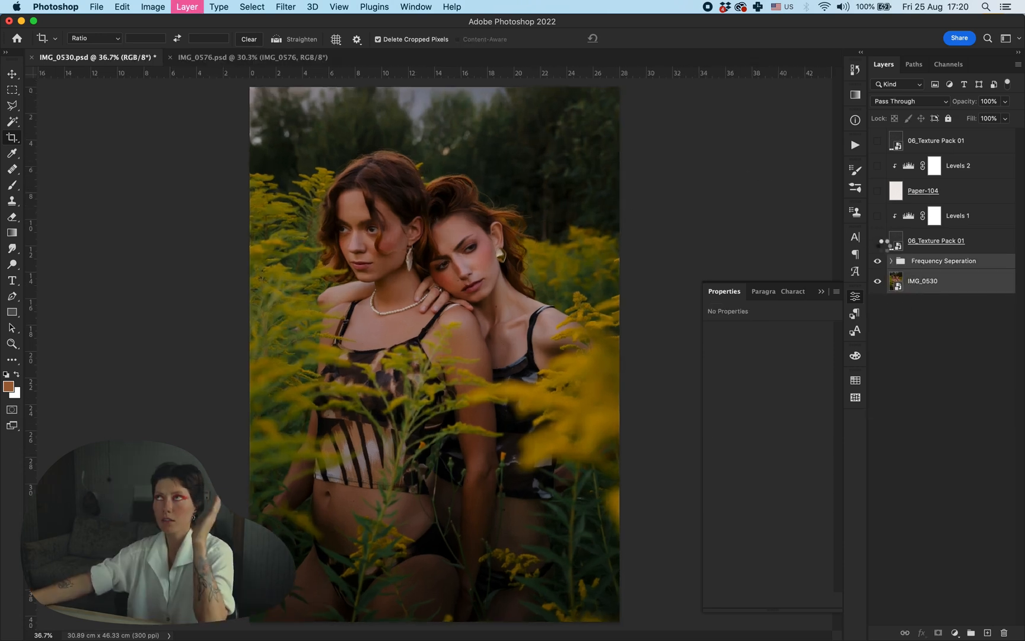
{"action": "left_click", "coordinate": [936, 241]}
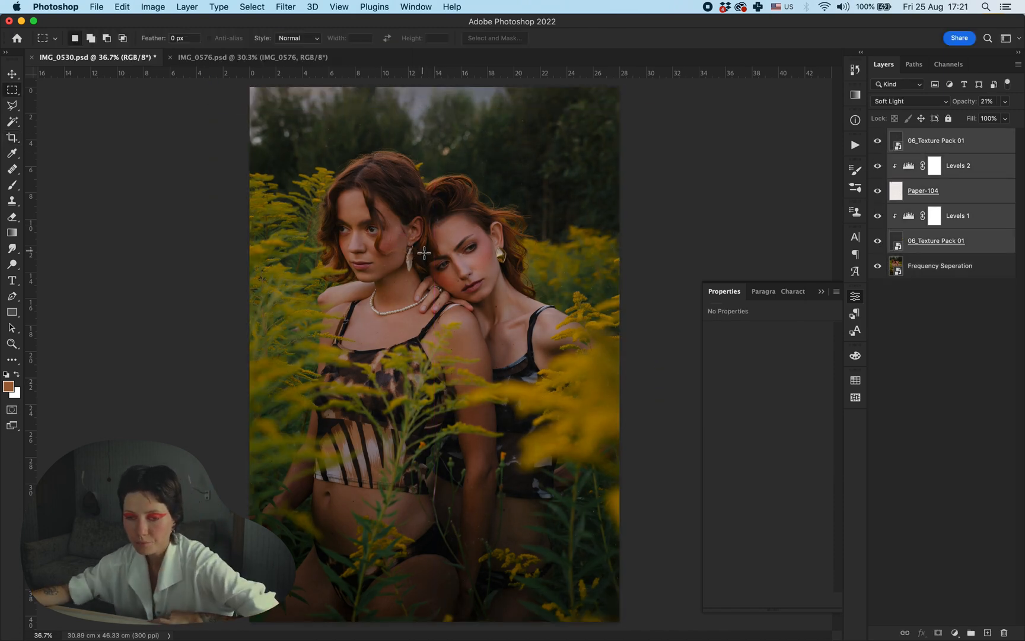
{"action": "left_click", "coordinate": [243, 57]}
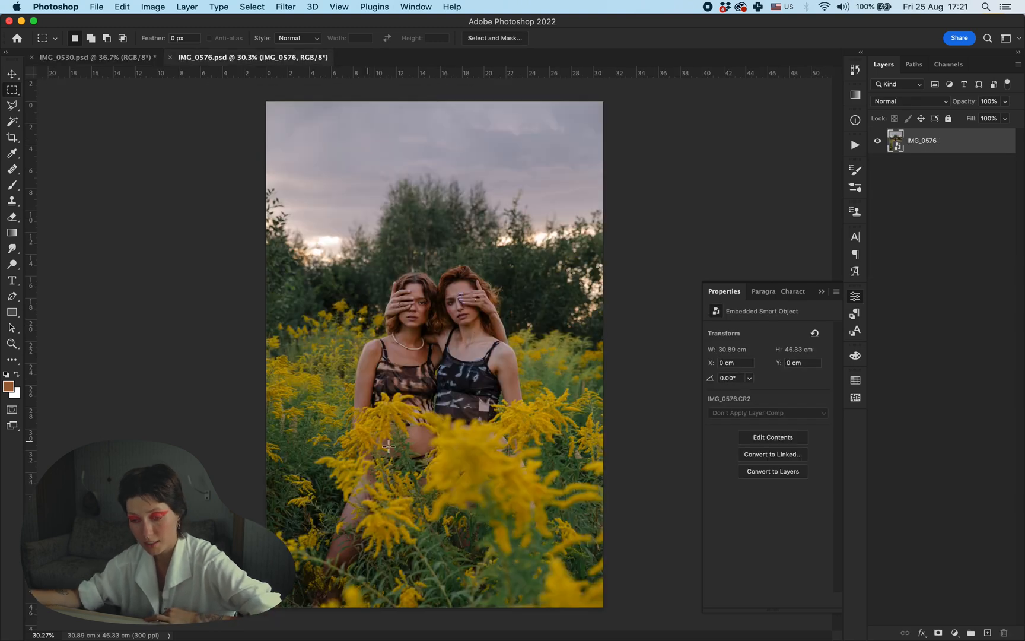
{"action": "left_click", "coordinate": [91, 56]}
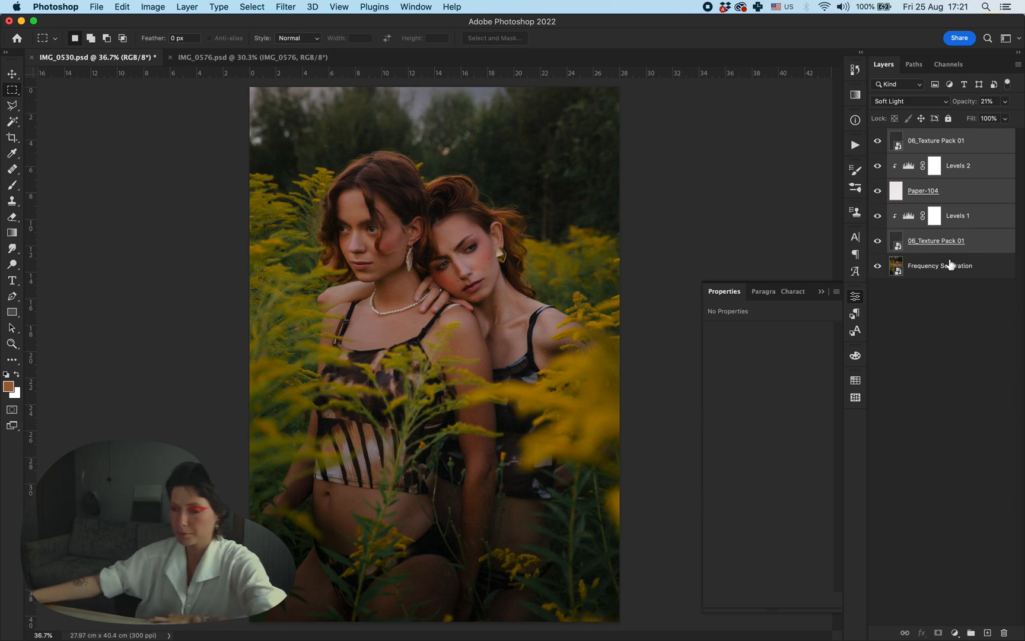
Apply a 19-pixel Gaussian Blur filter to the smart object.
{"action": "left_click", "coordinate": [285, 7]}
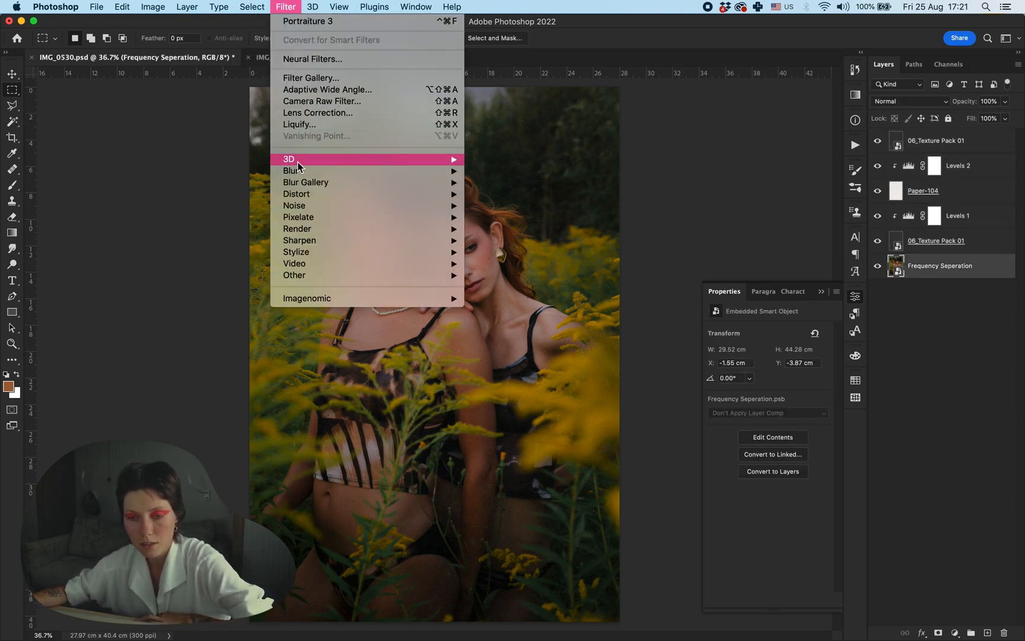
{"action": "left_click", "coordinate": [292, 171]}
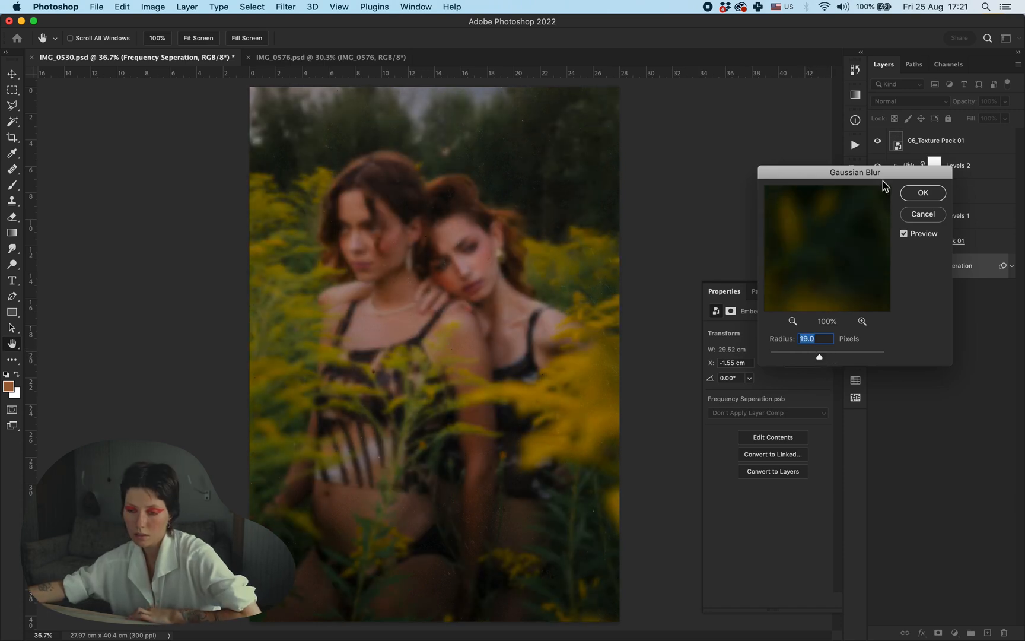
{"action": "left_click", "coordinate": [921, 192]}
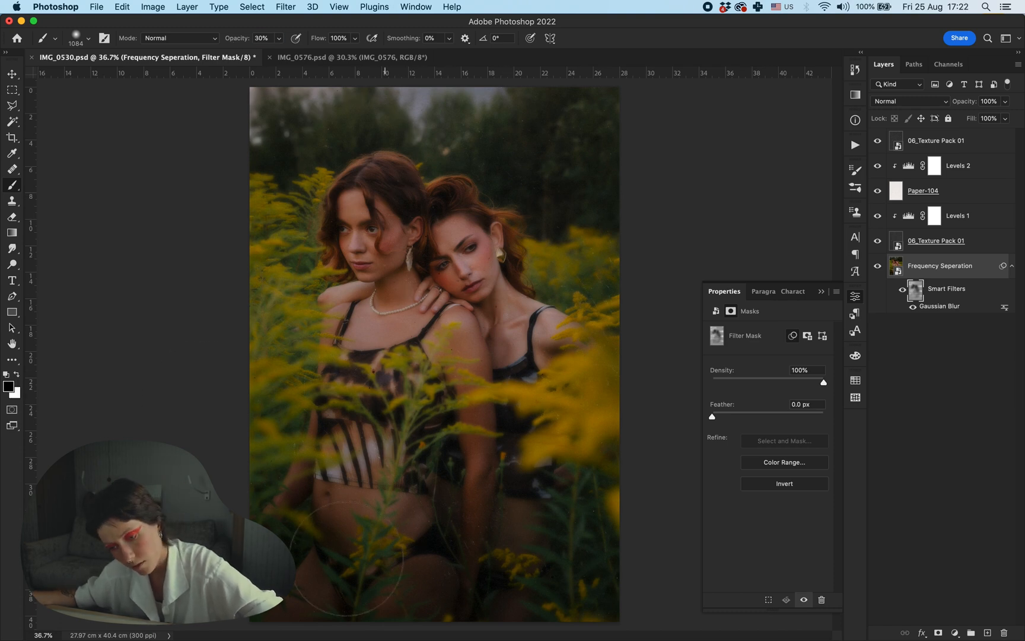
{"action": "mouse_move", "coordinate": [174, 181]}
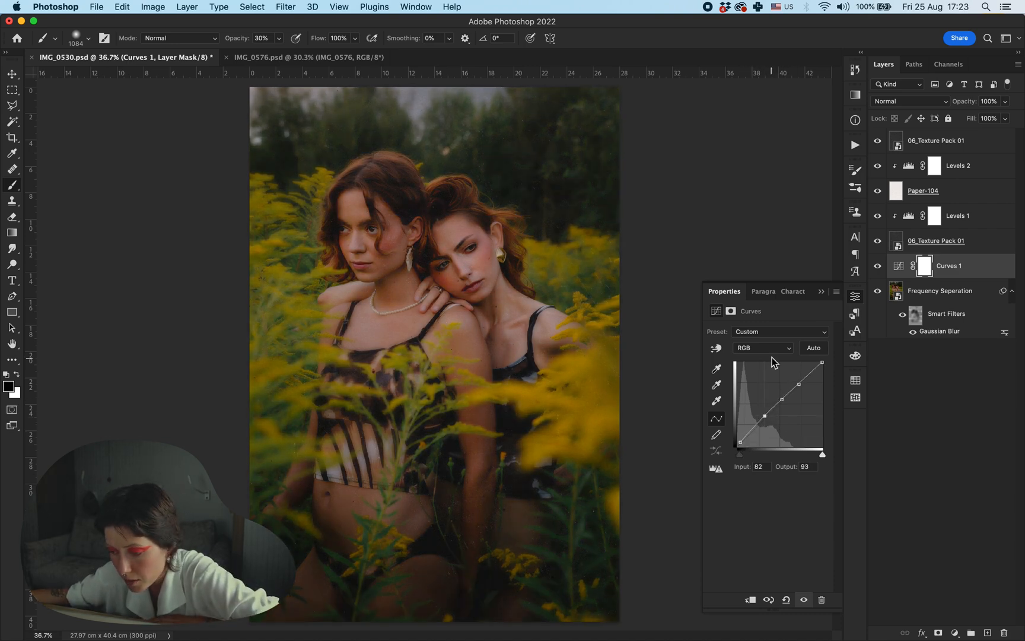
Add Curves and Selective Color adjusting Cyans, and set Black & White to Soft Light.
{"action": "left_click", "coordinate": [764, 347]}
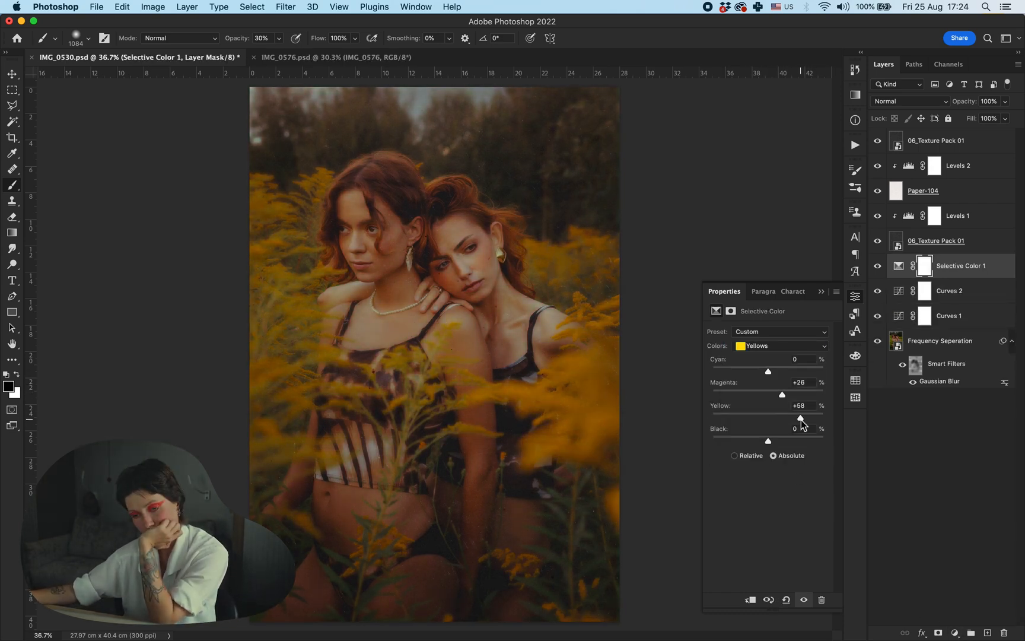
{"action": "left_click", "coordinate": [780, 345]}
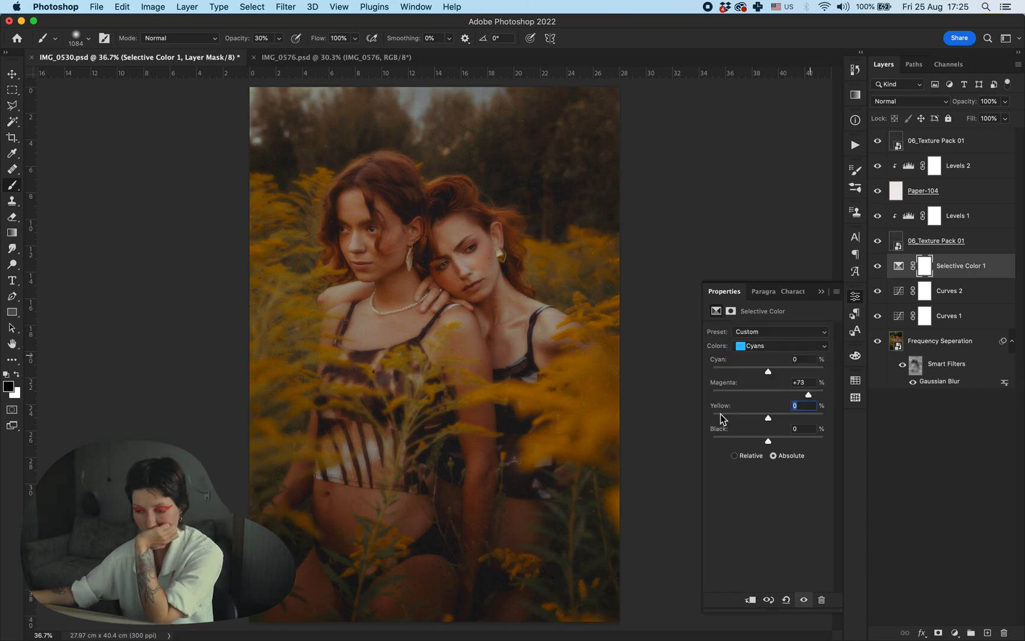
{"action": "left_click", "coordinate": [909, 102]}
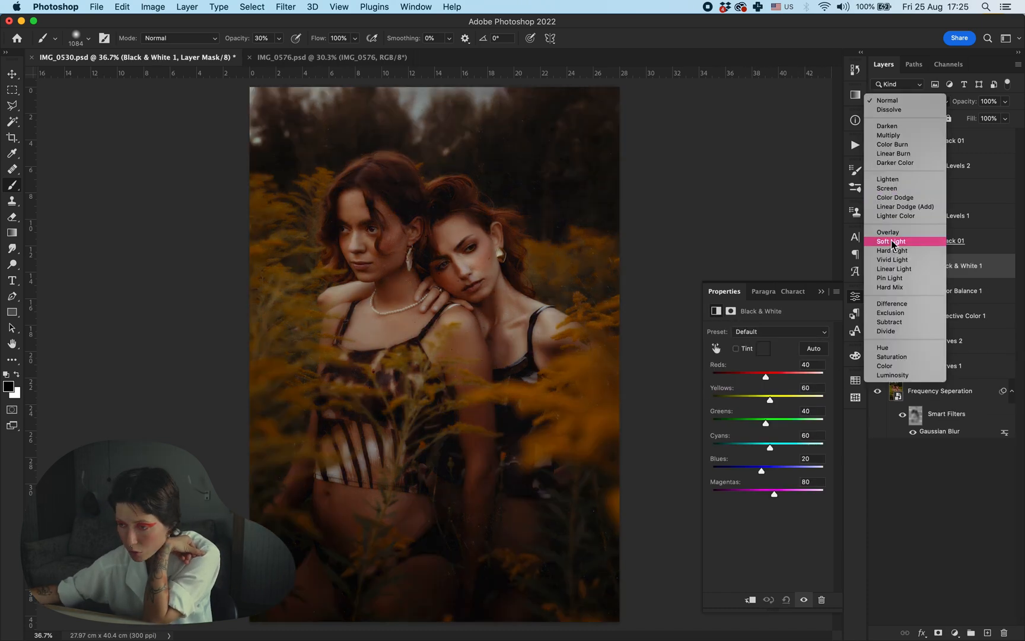
{"action": "left_click", "coordinate": [891, 241]}
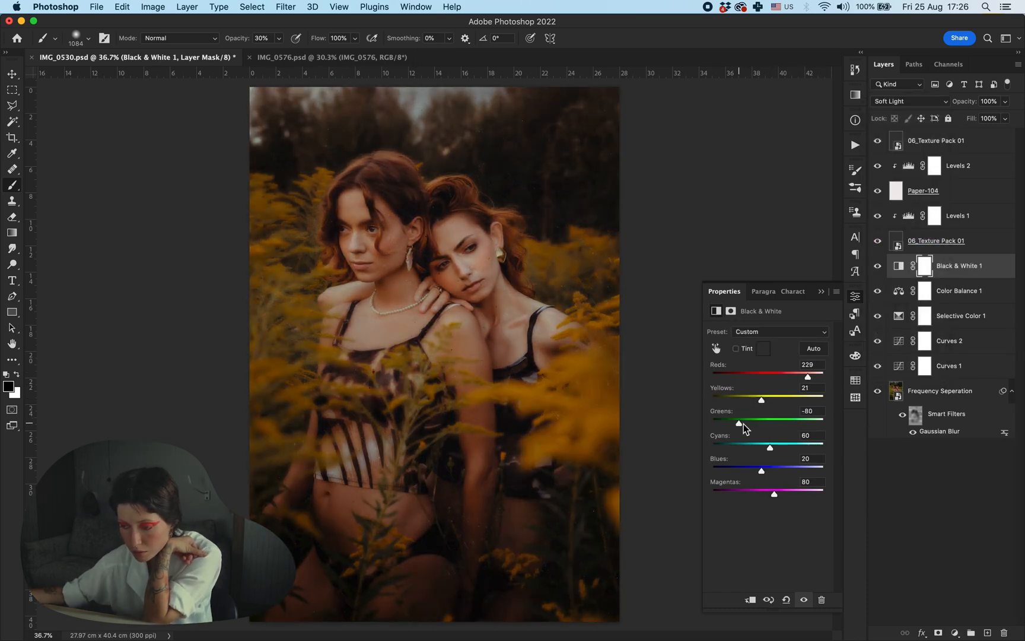
{"action": "left_click", "coordinate": [909, 101]}
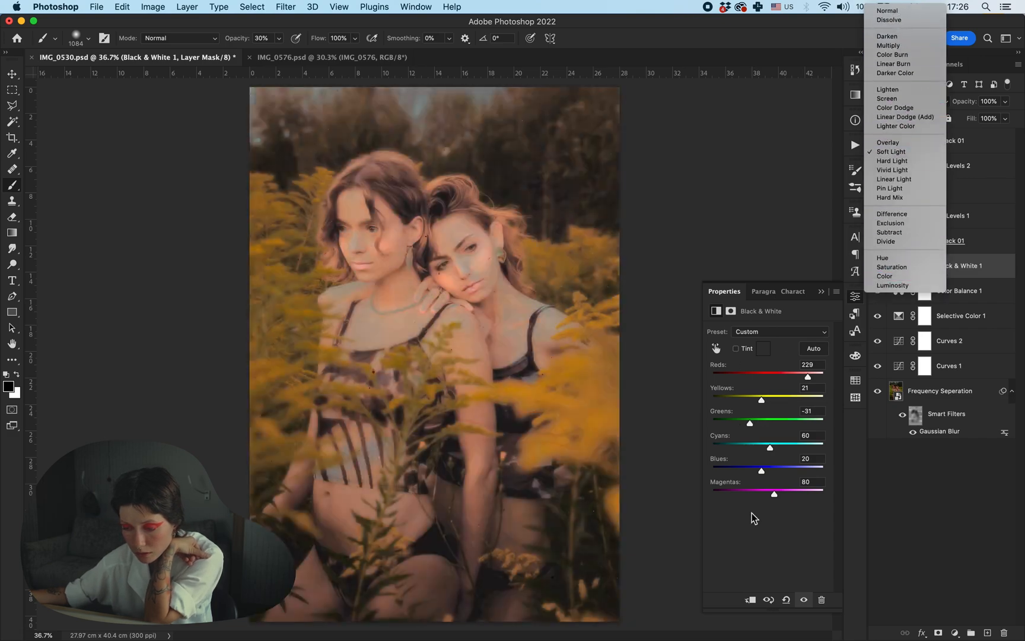